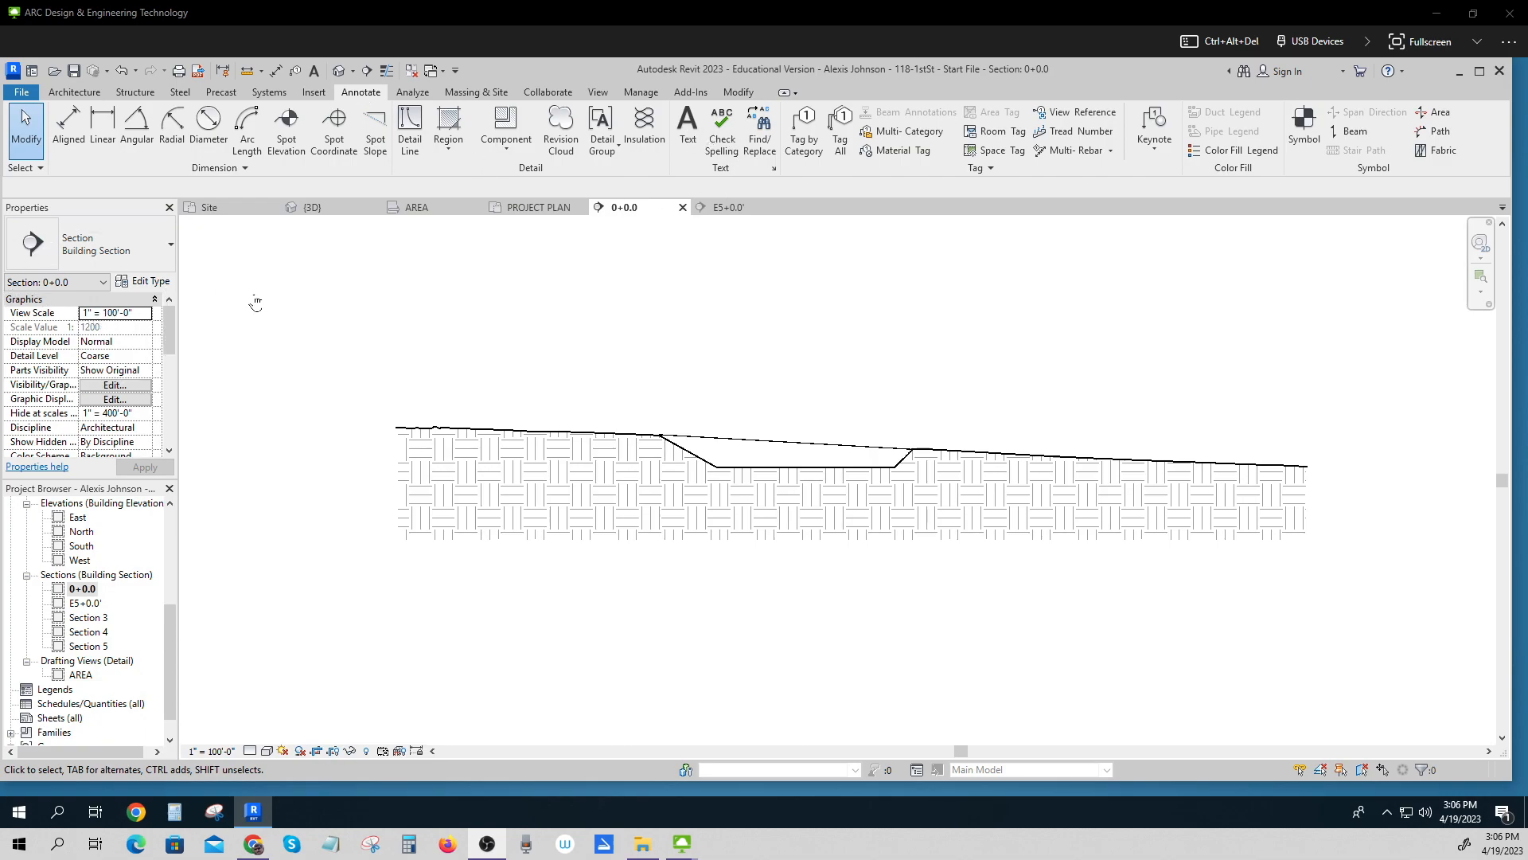
{"action": "mouse_move", "coordinate": [688, 127]}
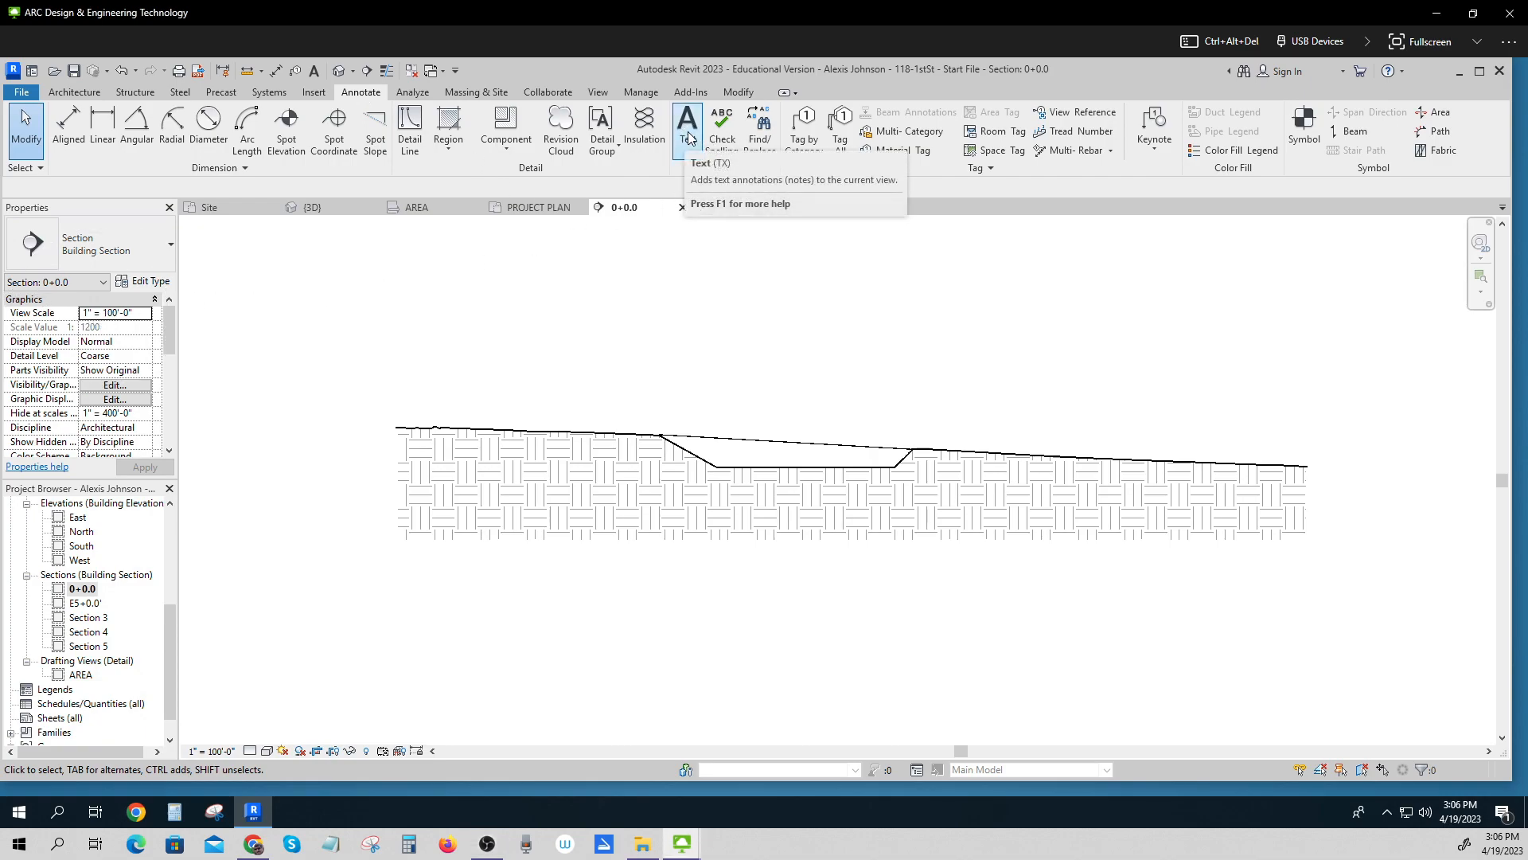
Start the Text tool and choose the 1/8" Arial text type
{"action": "left_click", "coordinate": [688, 124]}
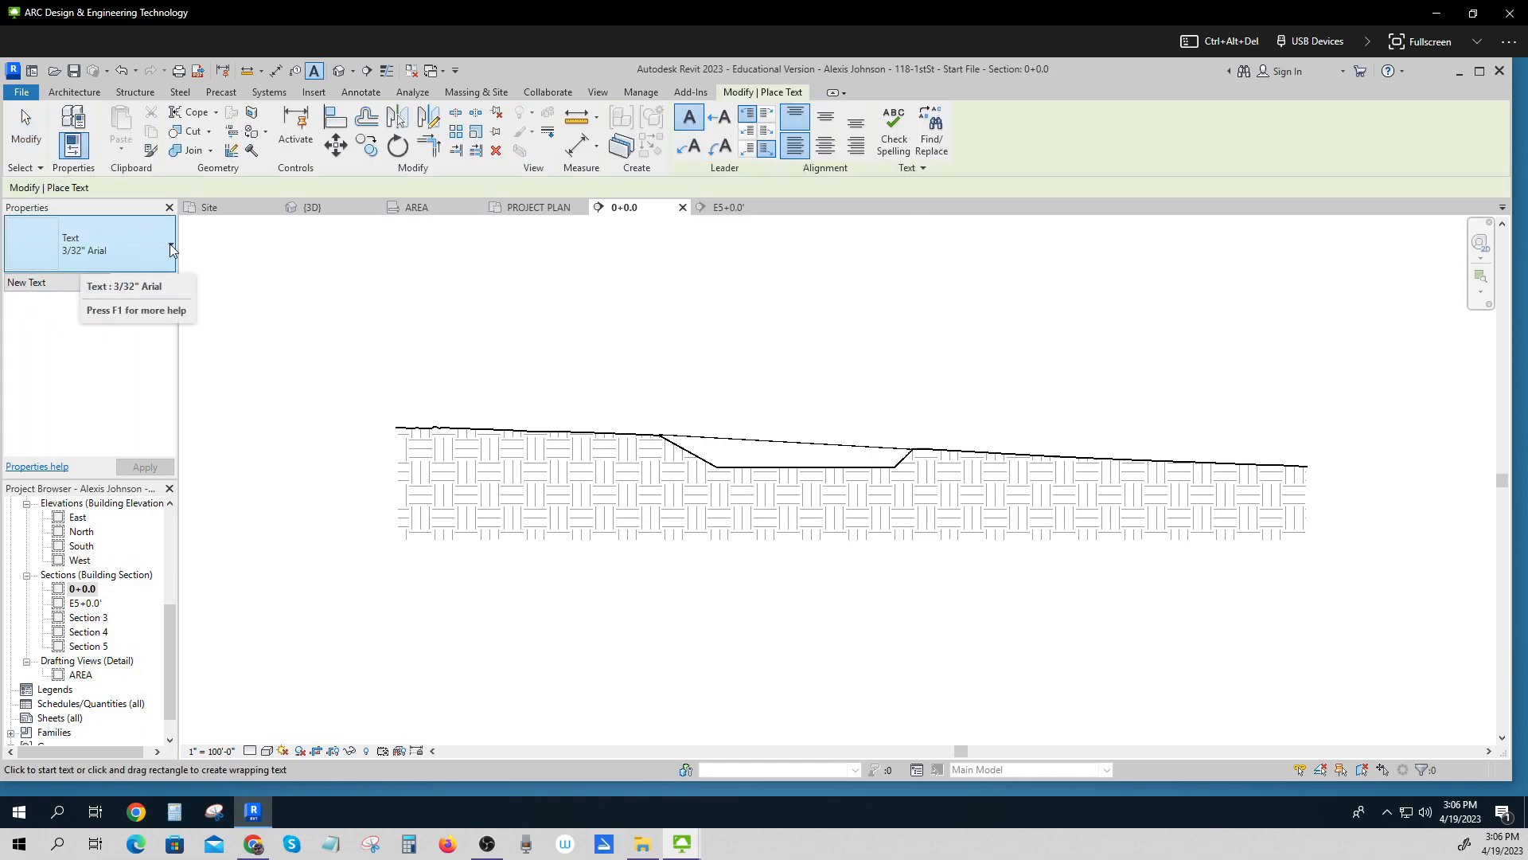
{"action": "left_click", "coordinate": [171, 245]}
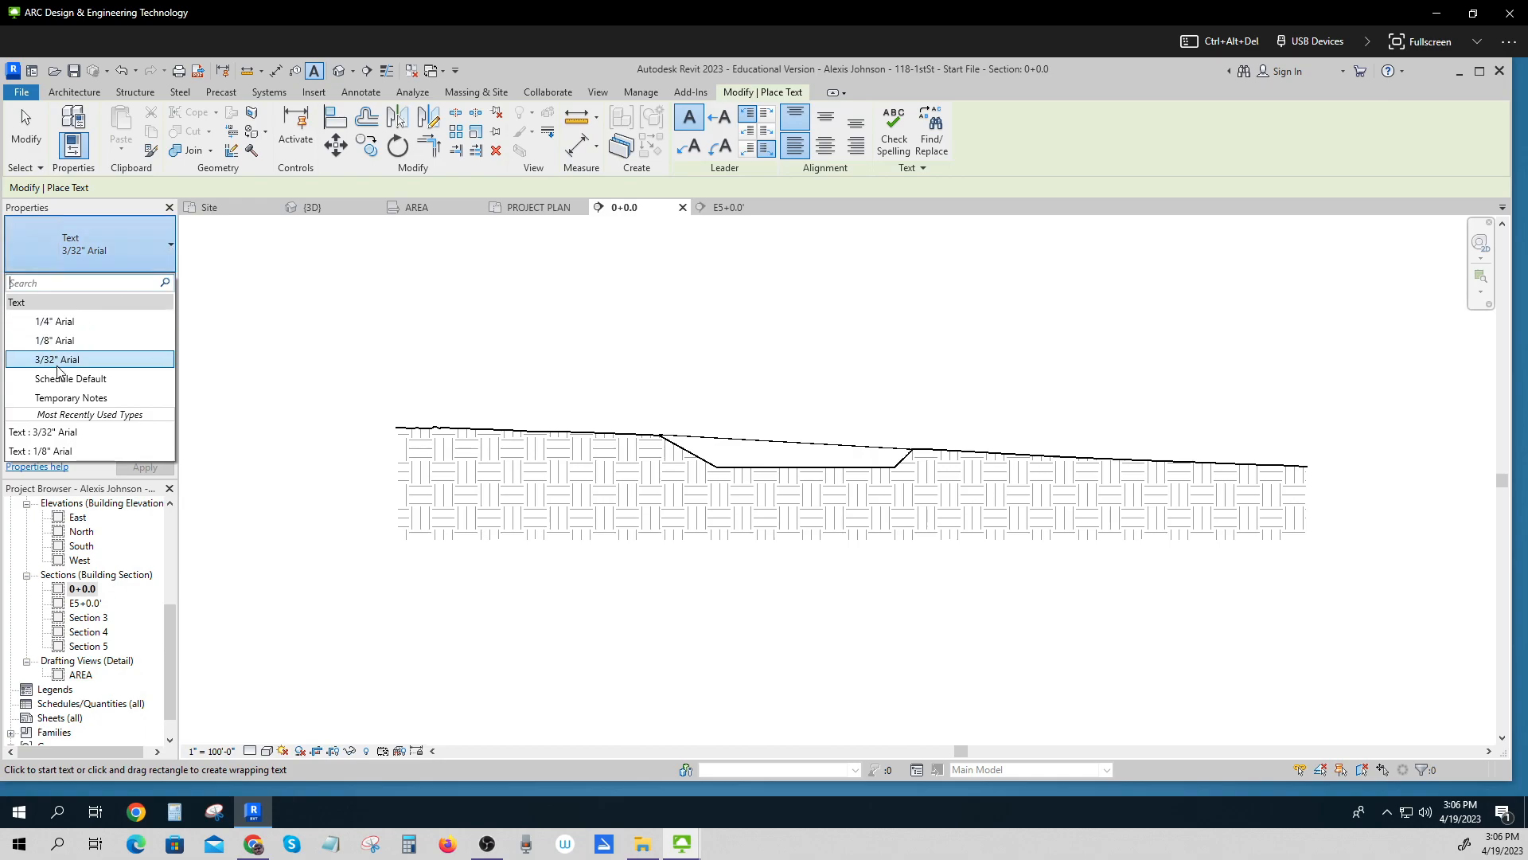
{"action": "left_click", "coordinate": [55, 339]}
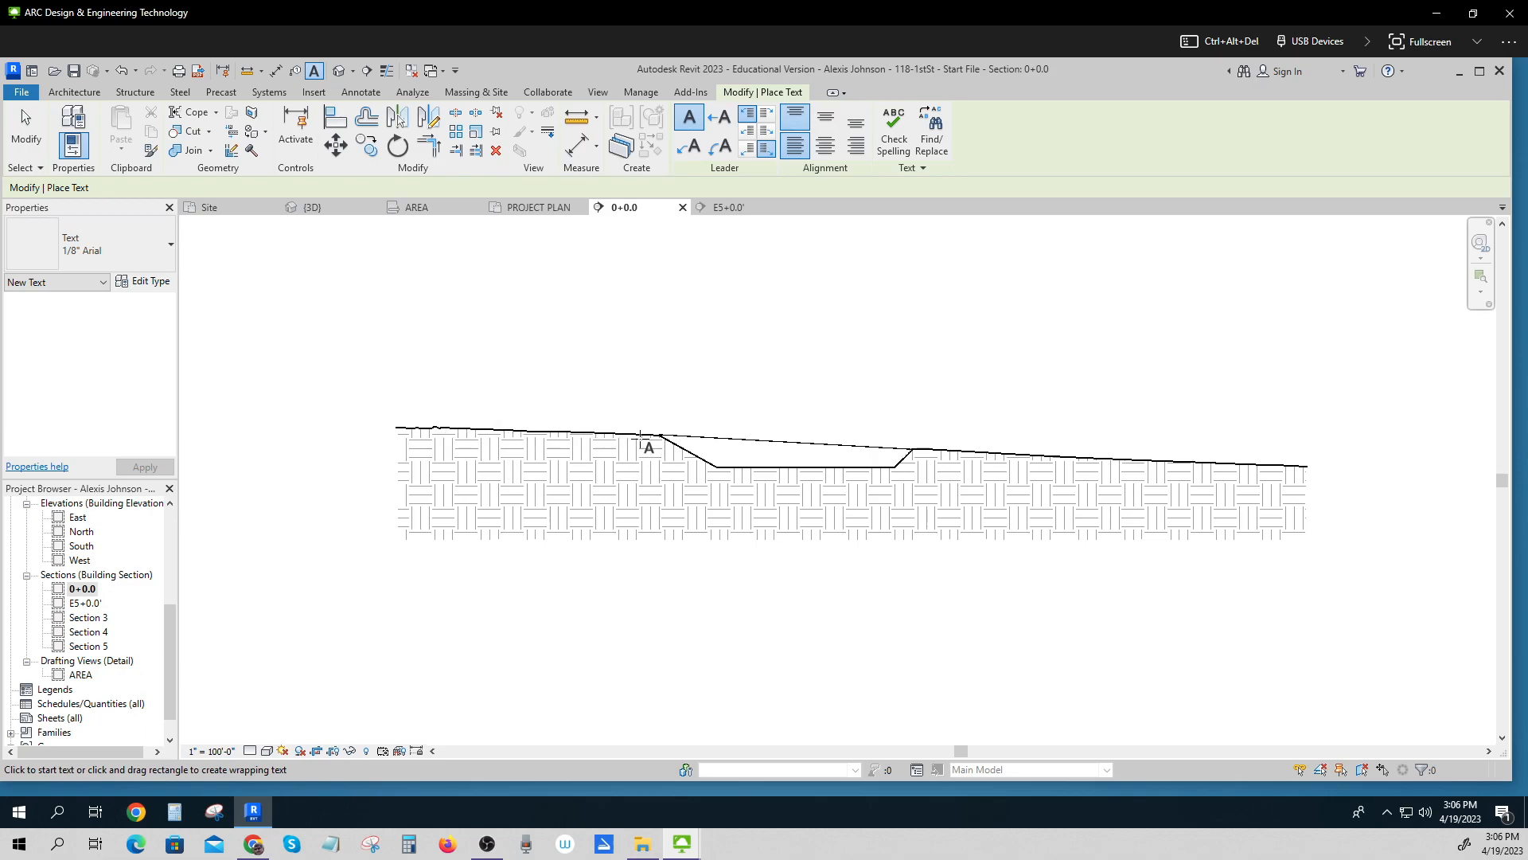
{"action": "mouse_move", "coordinate": [574, 414]}
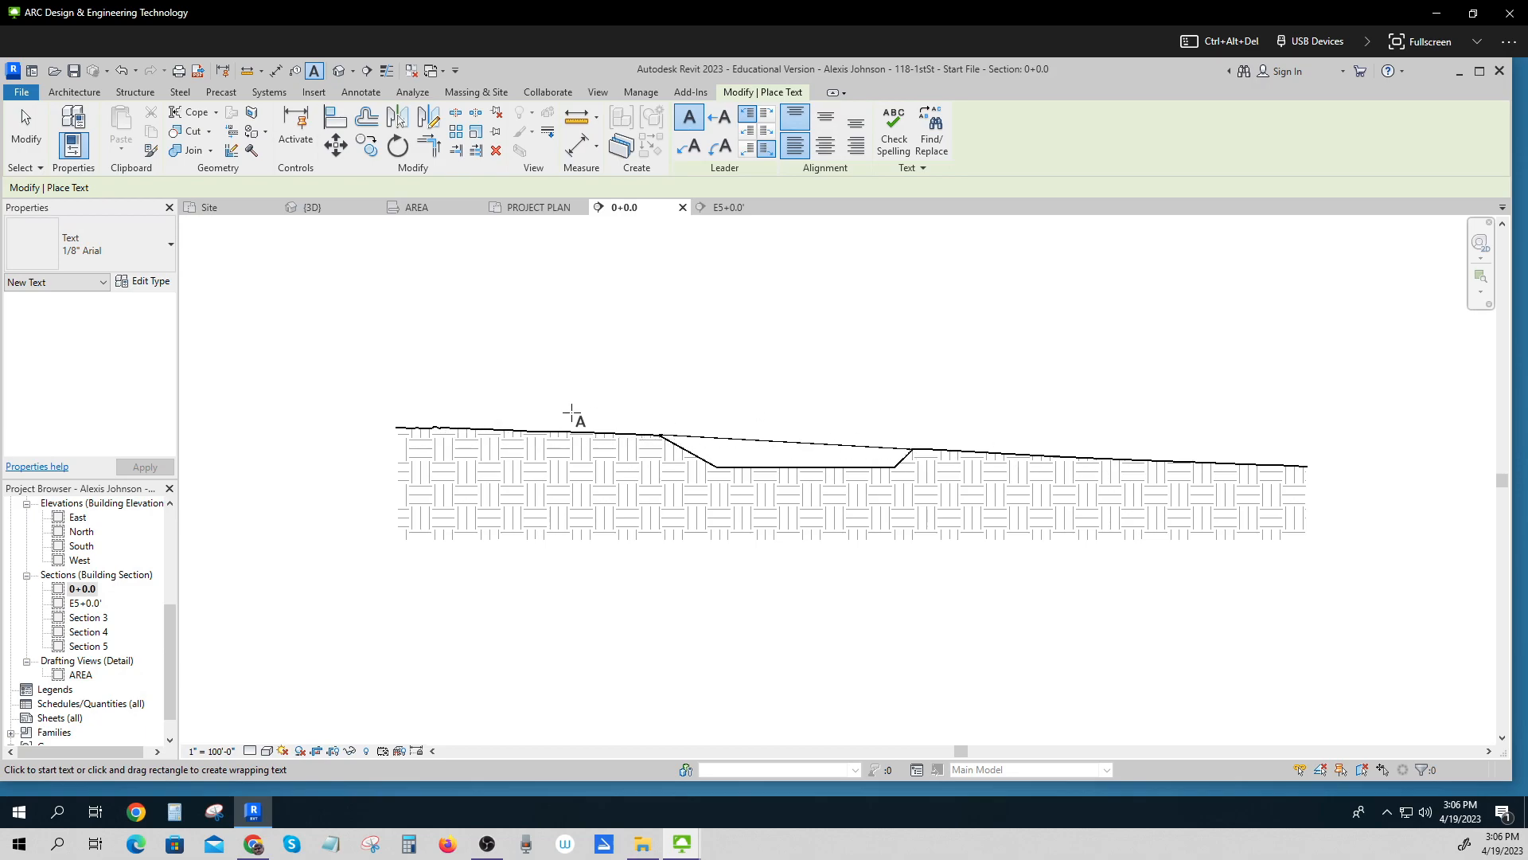
Place leader notes reading 1st St North on the left ground line and 1st St South on the right
{"action": "left_click", "coordinate": [570, 411]}
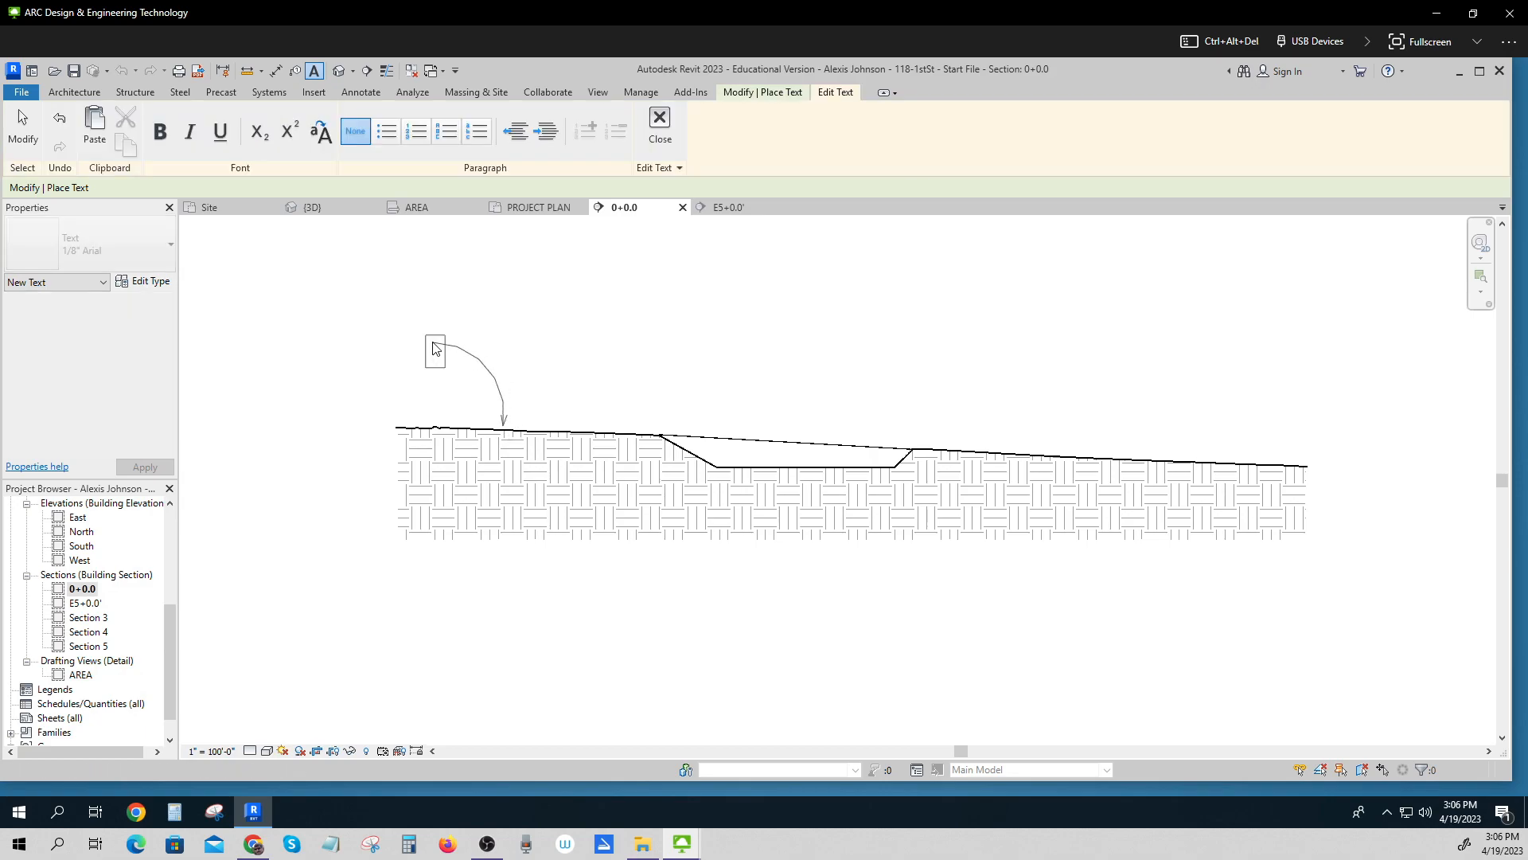
{"action": "type", "text": "st St"}
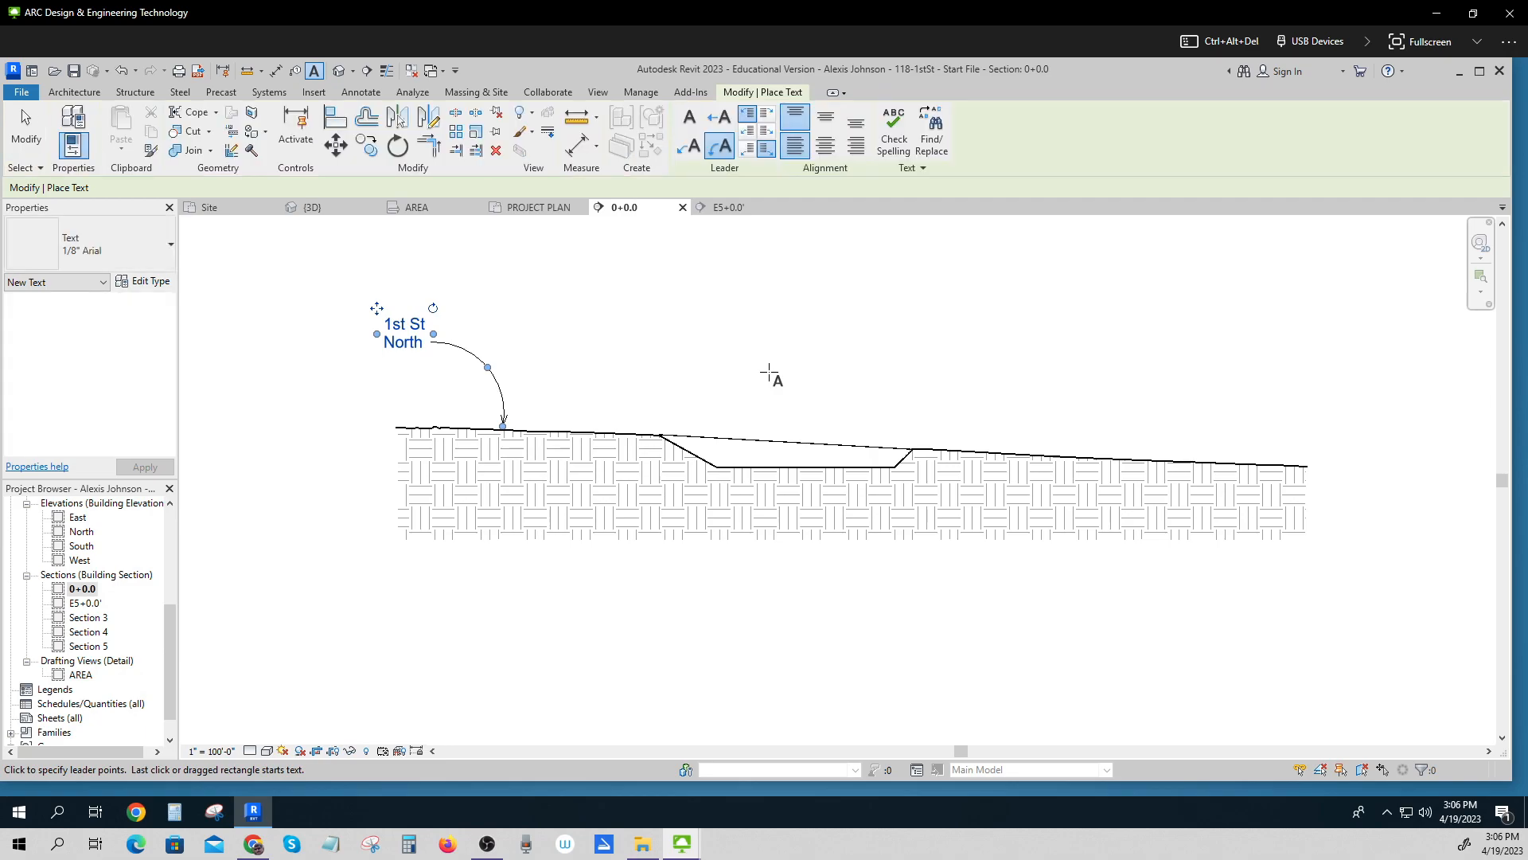
{"action": "mouse_move", "coordinate": [1102, 459]}
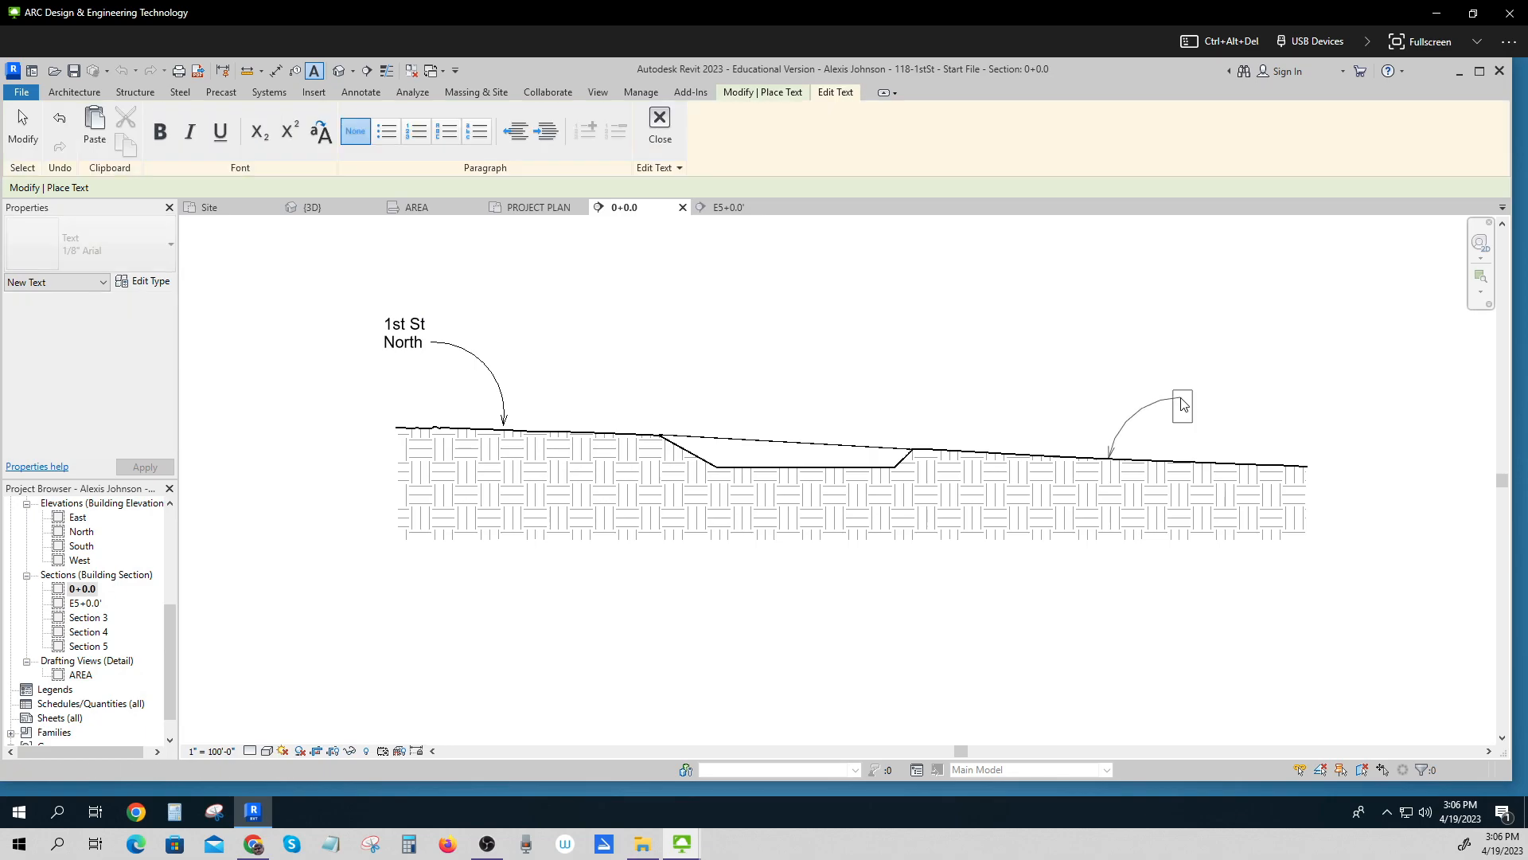
{"action": "type", "text": "st st"}
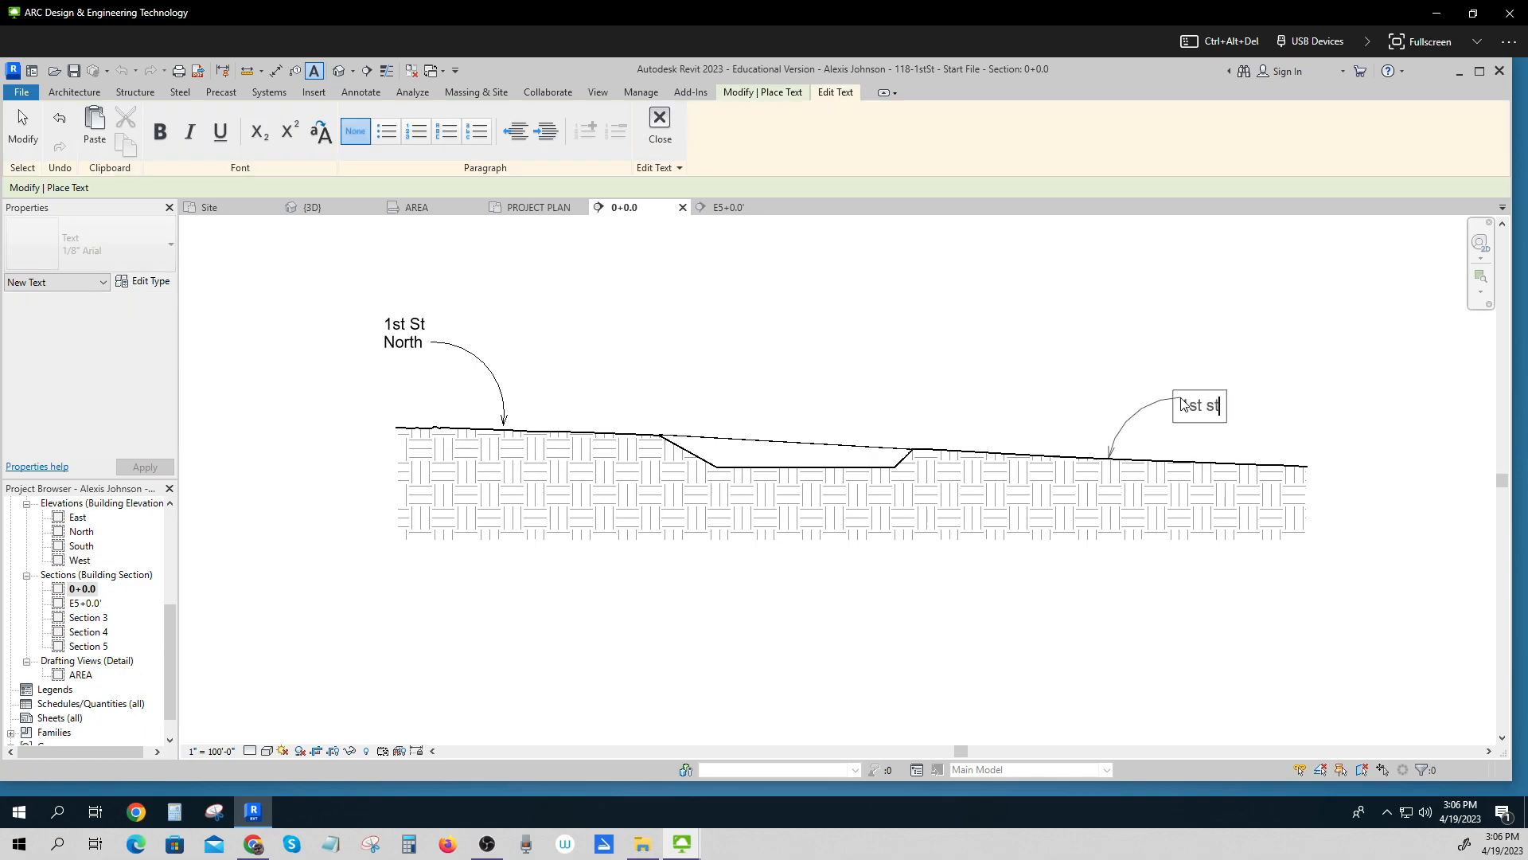
{"action": "type", "text": "St"}
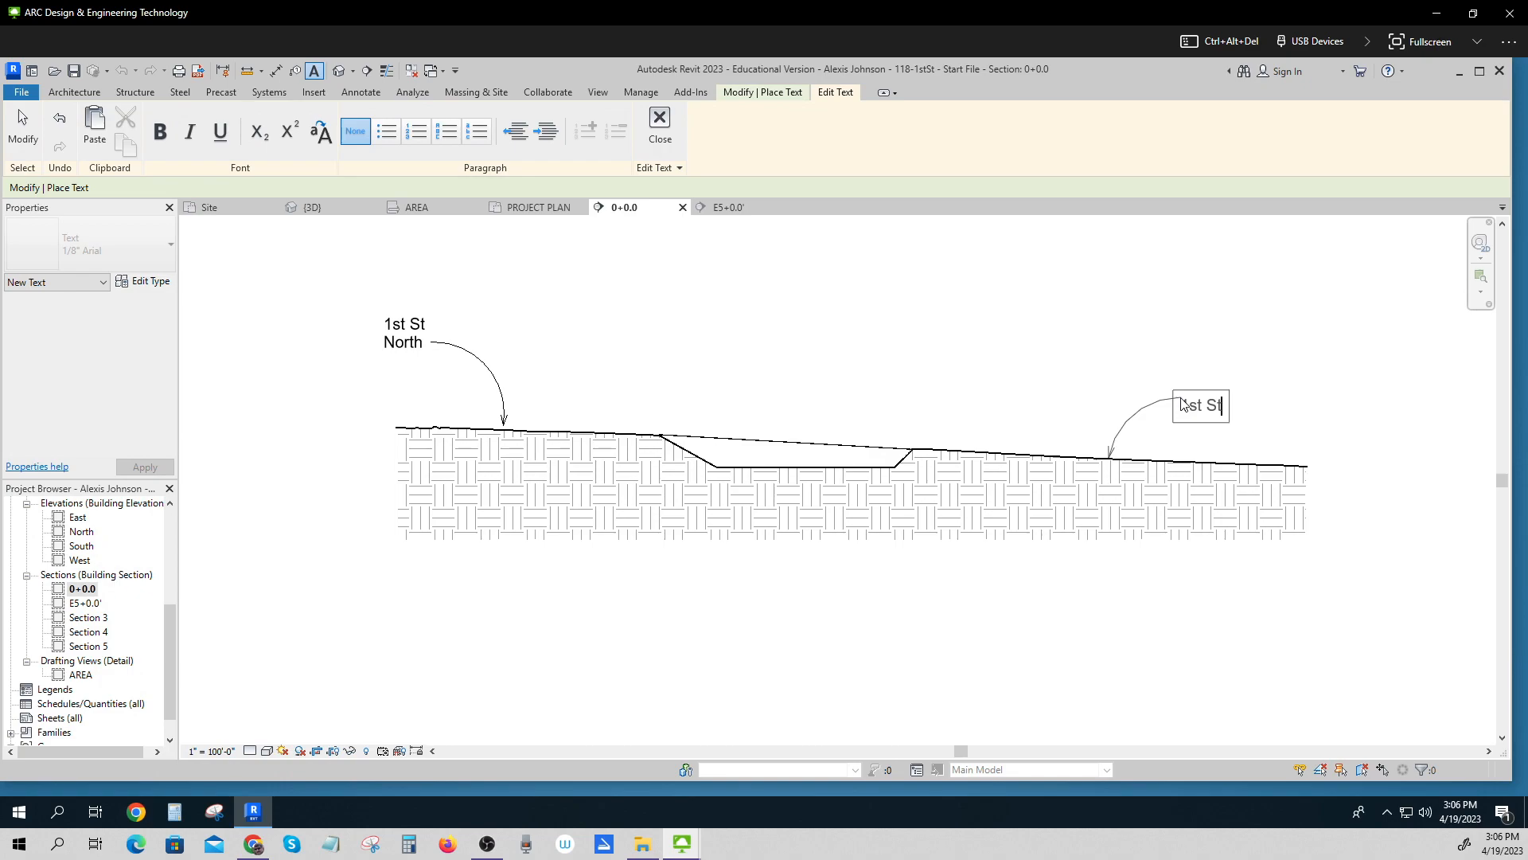
{"action": "type", "text": "South"}
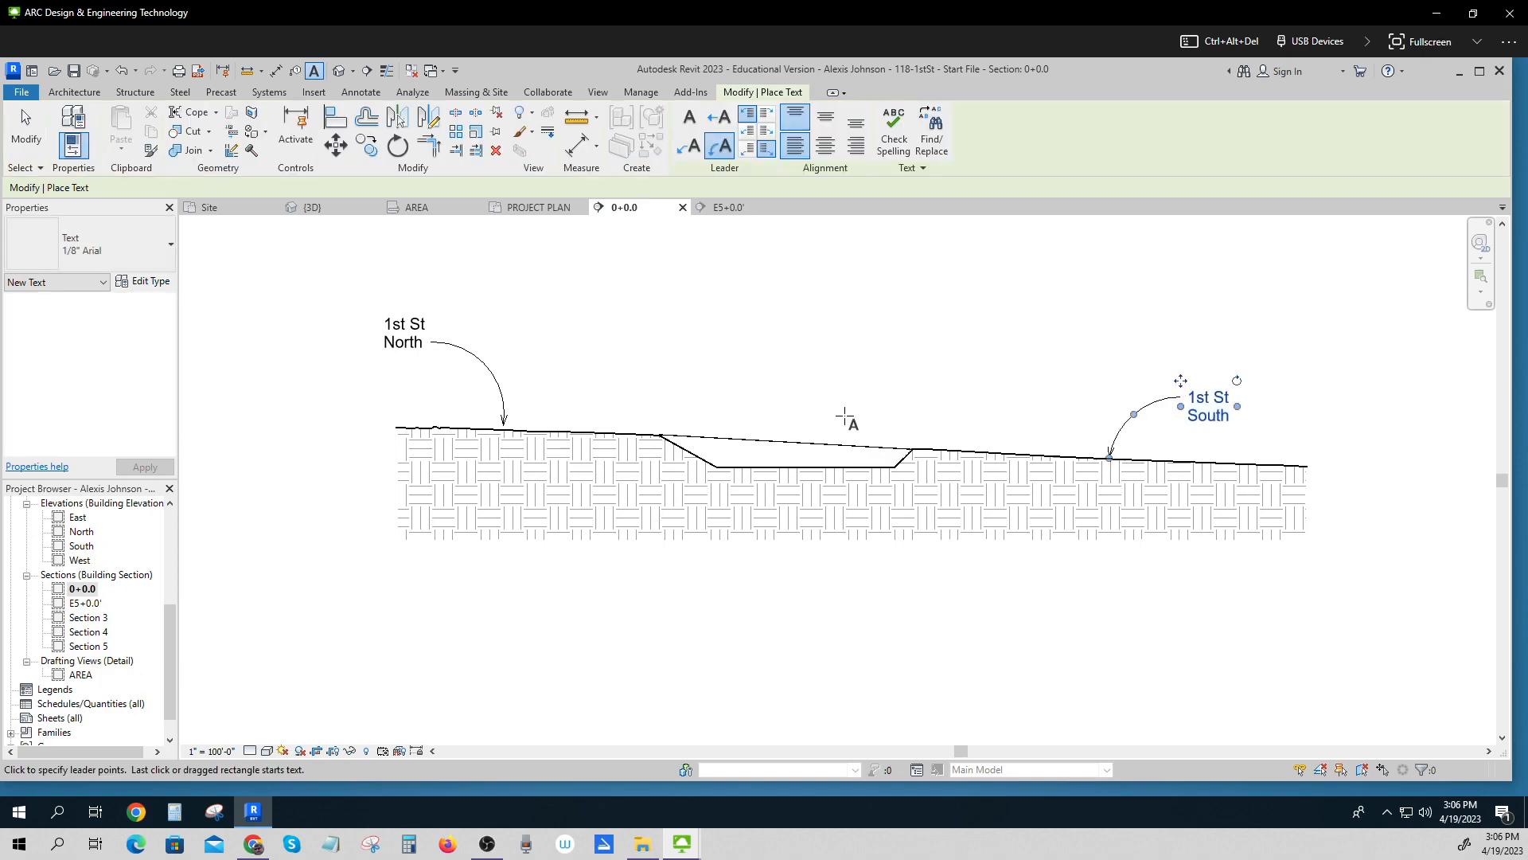
{"action": "mouse_move", "coordinate": [823, 466]}
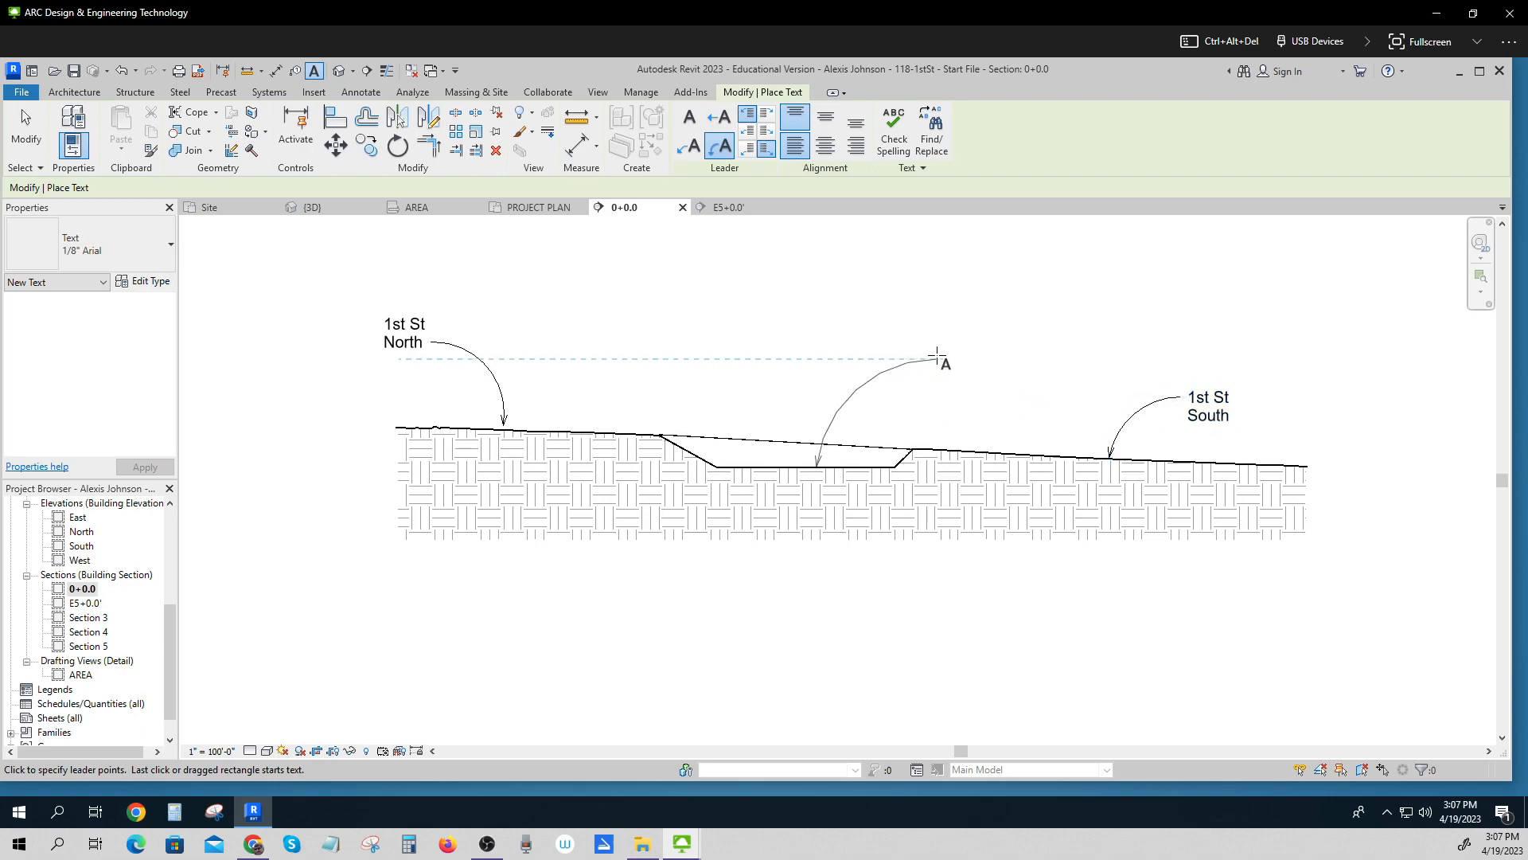
Add leader notes Freeway above the ditch bottom and Overcrossing on the upper road line
{"action": "left_click", "coordinate": [937, 366]}
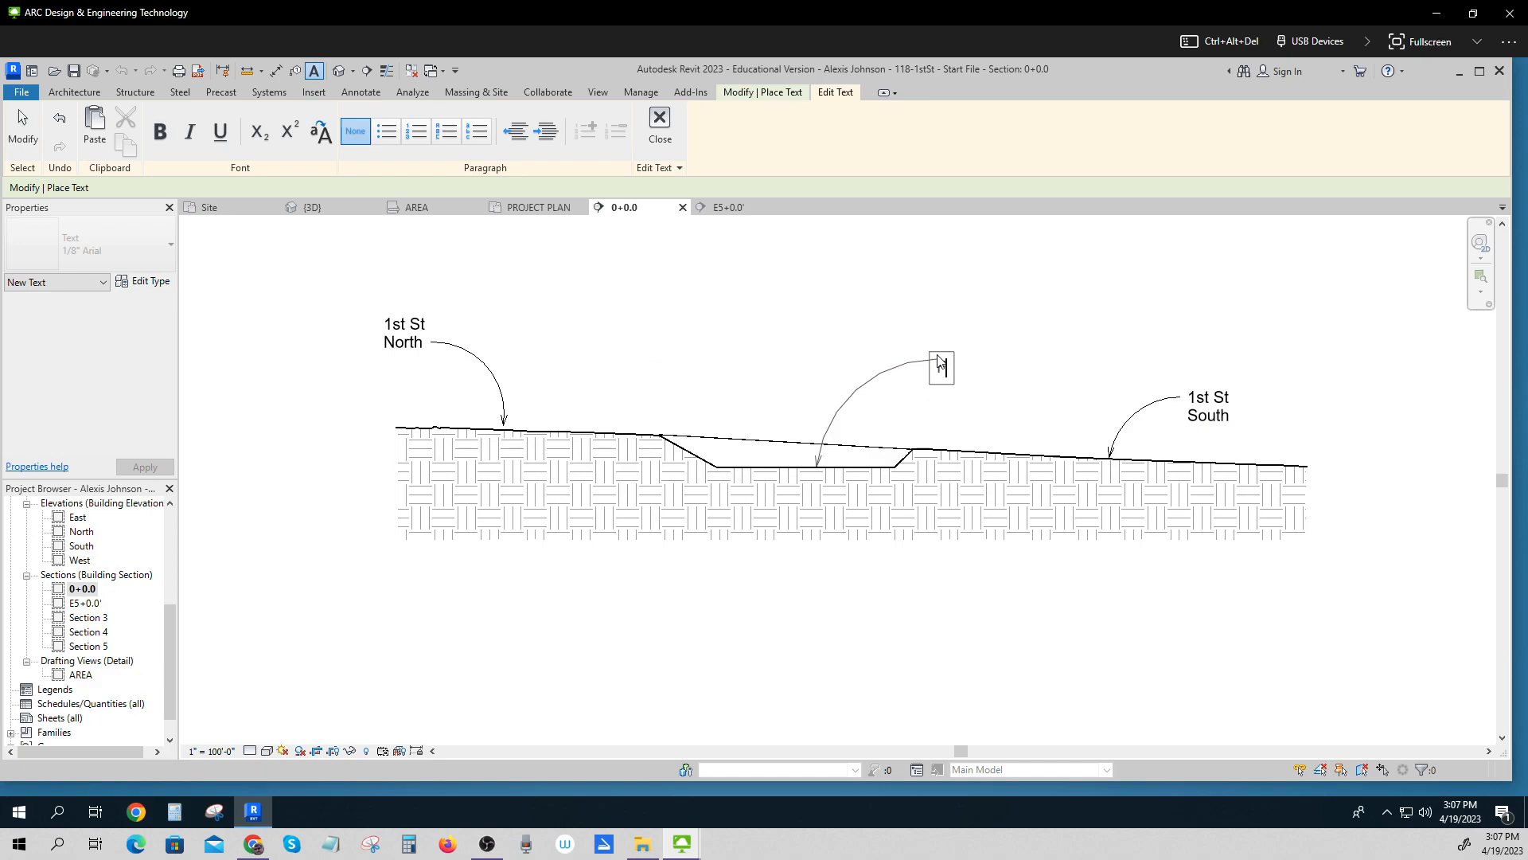
{"action": "type", "text": "Freeway"}
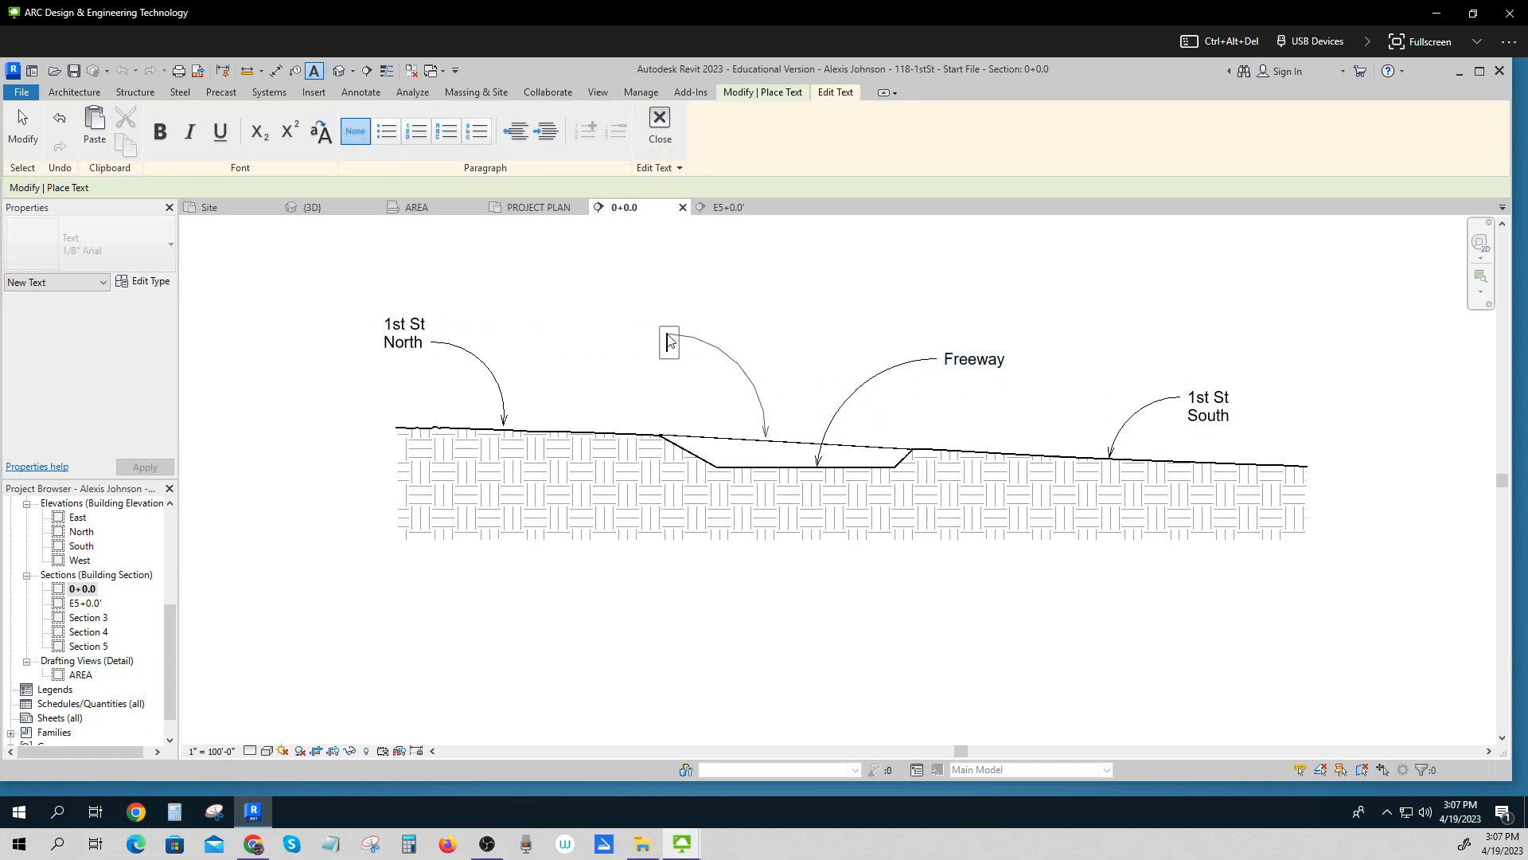
{"action": "type", "text": "Overcrossing"}
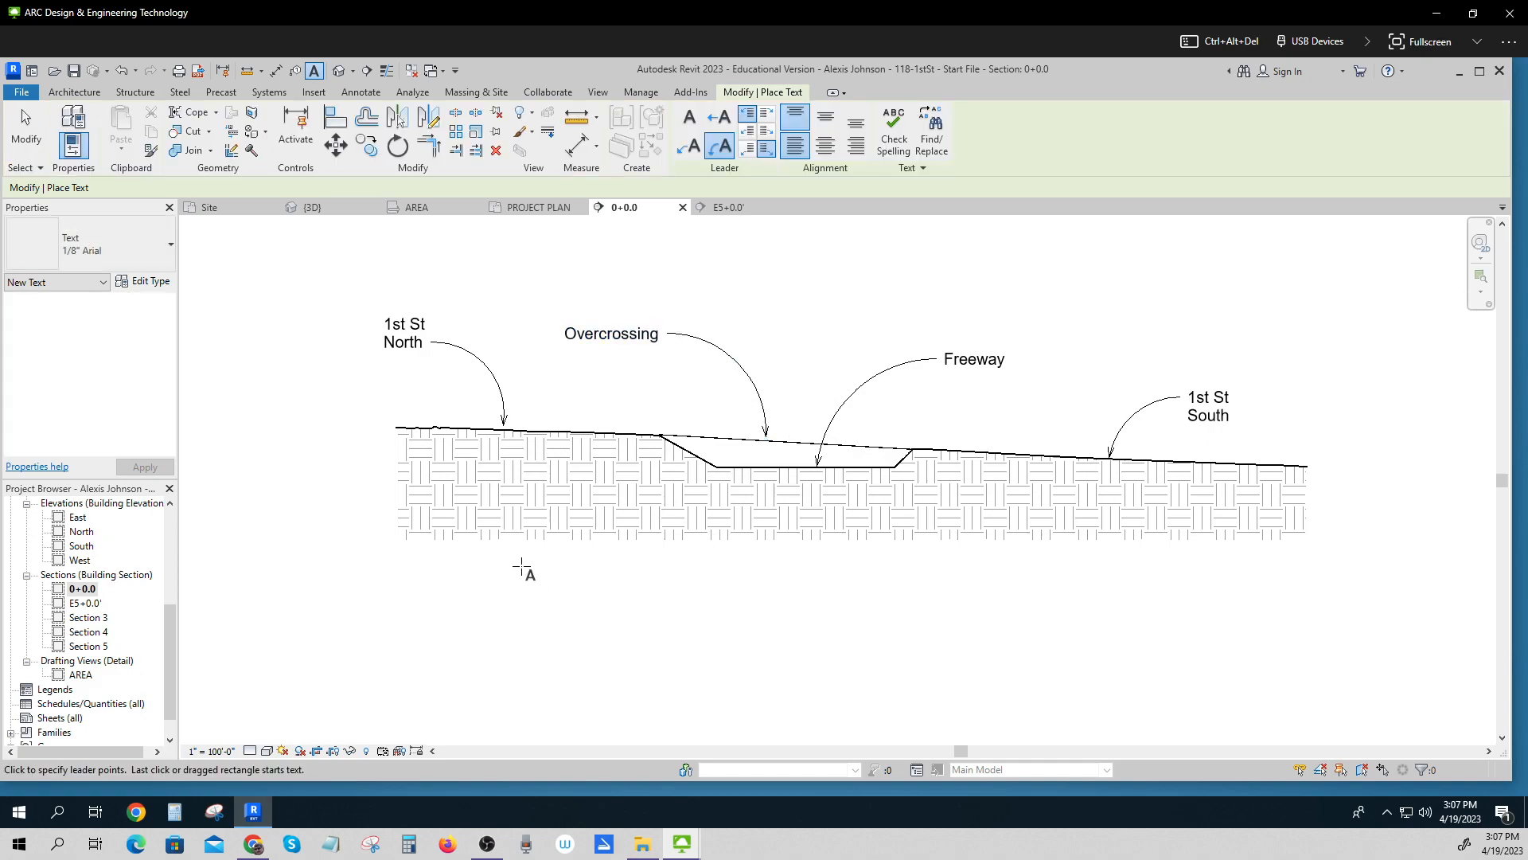
{"action": "left_click", "coordinate": [360, 92]}
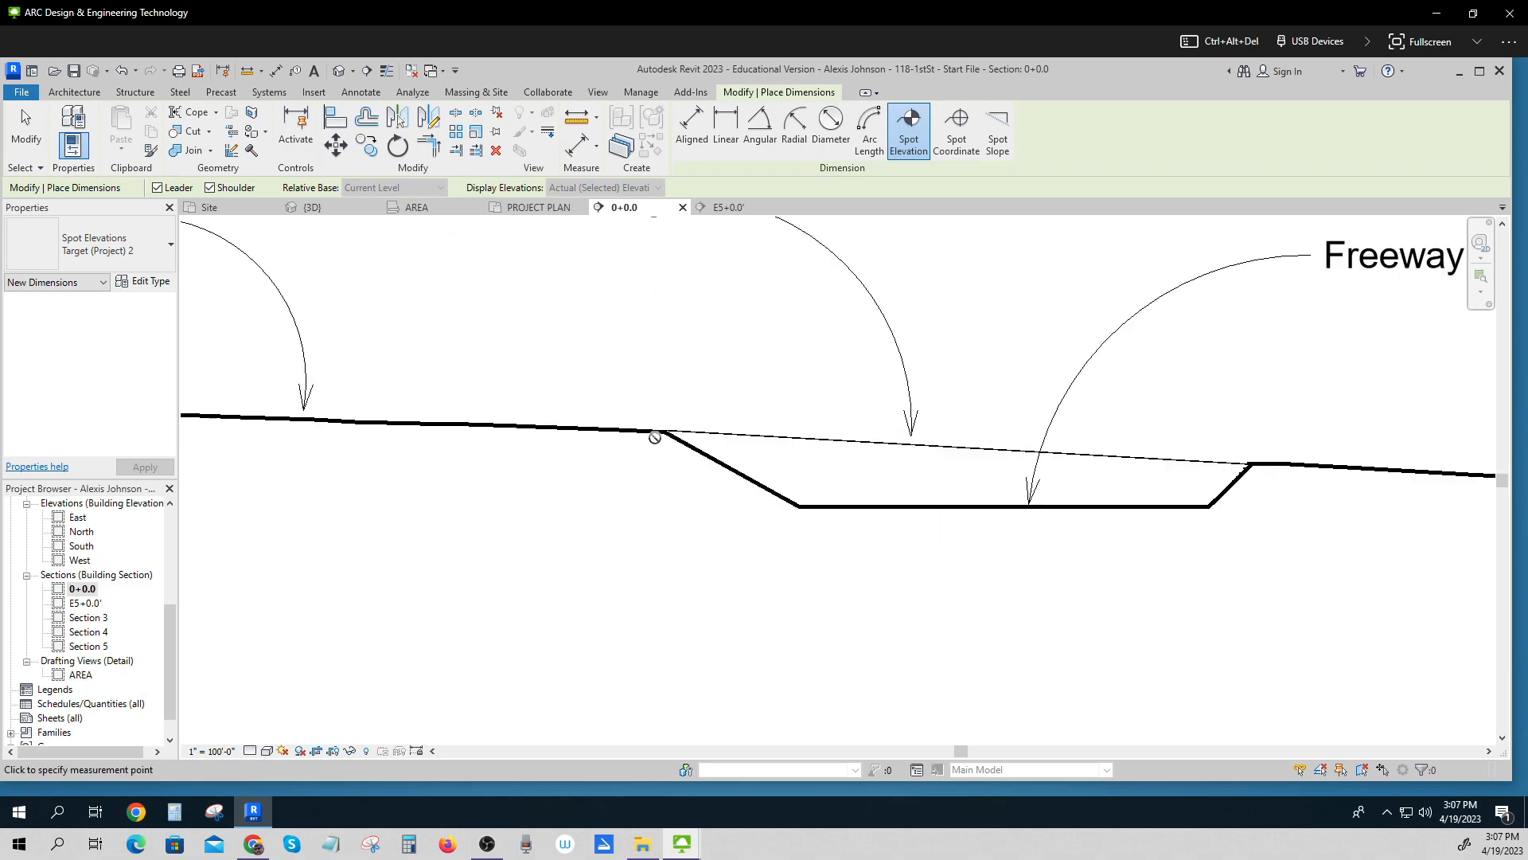
Place spot elevations 104' at the left crest and 88' at the right shoulder break point
{"action": "left_click", "coordinate": [661, 433]}
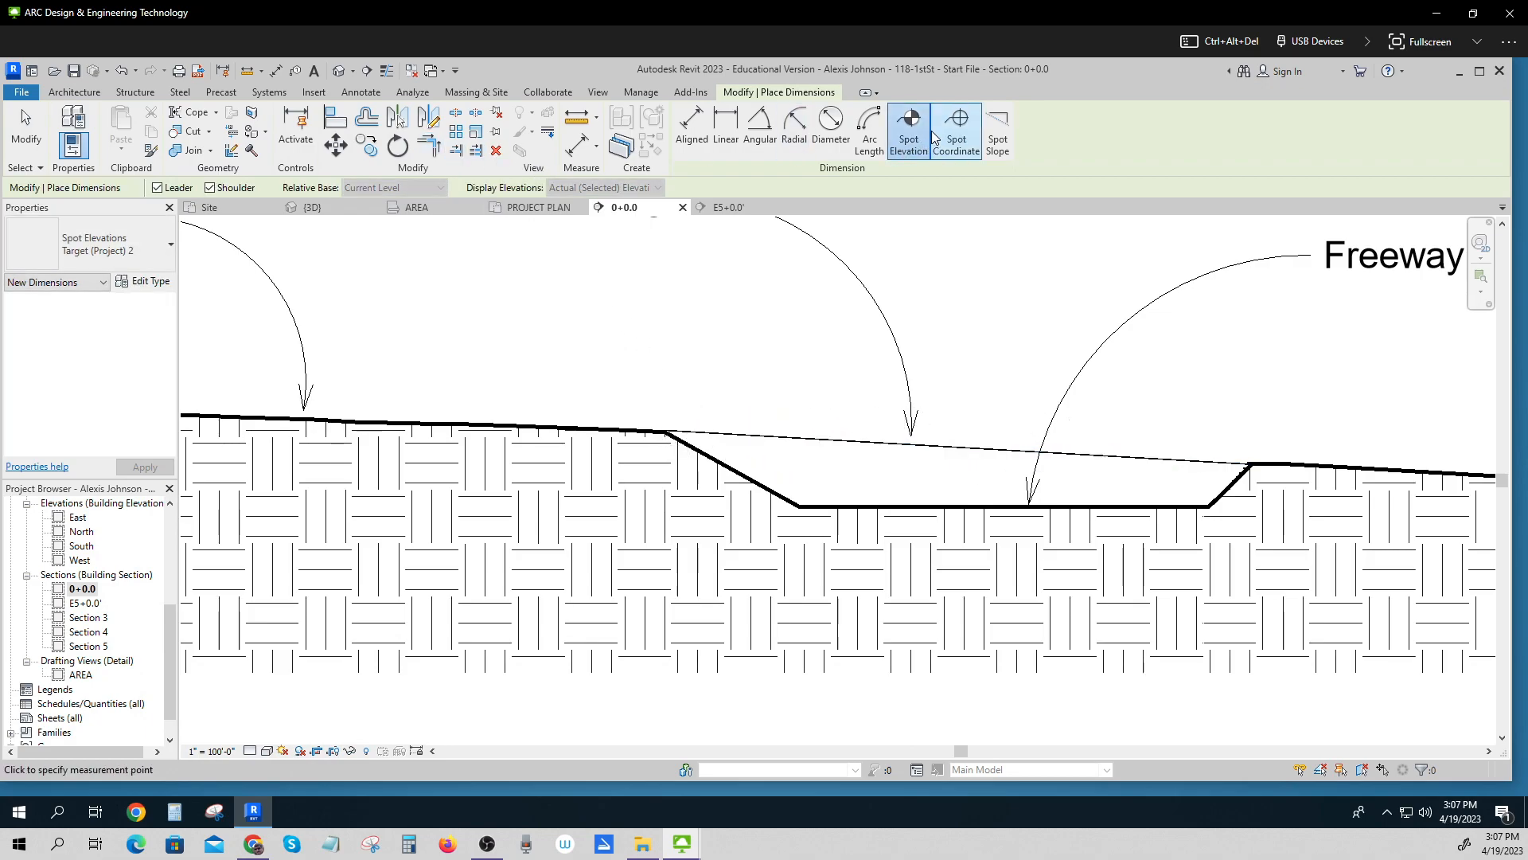
{"action": "left_click", "coordinate": [667, 428]}
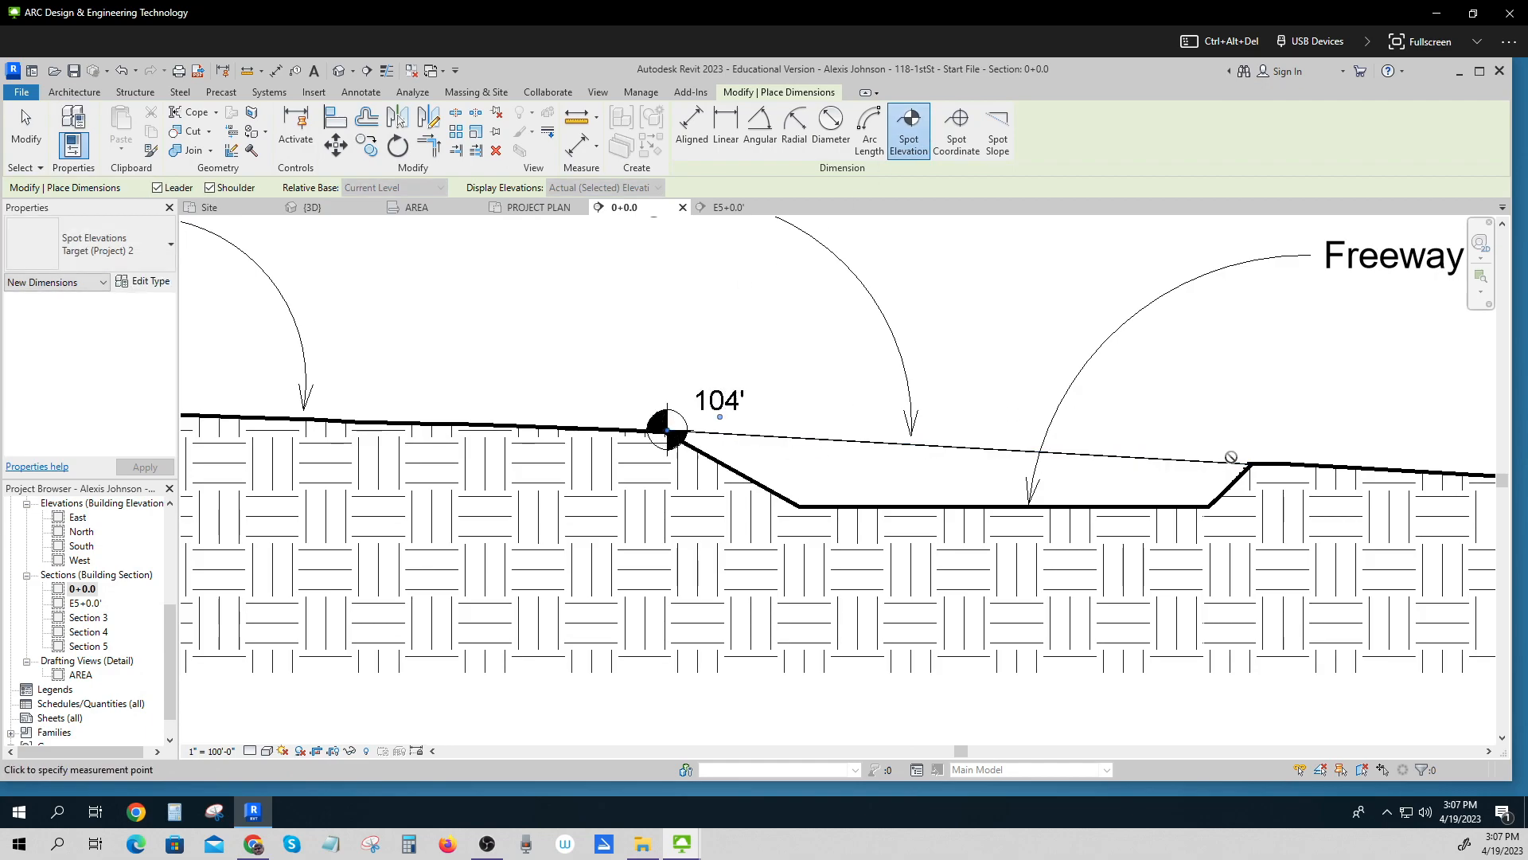
{"action": "left_click", "coordinate": [1248, 465]}
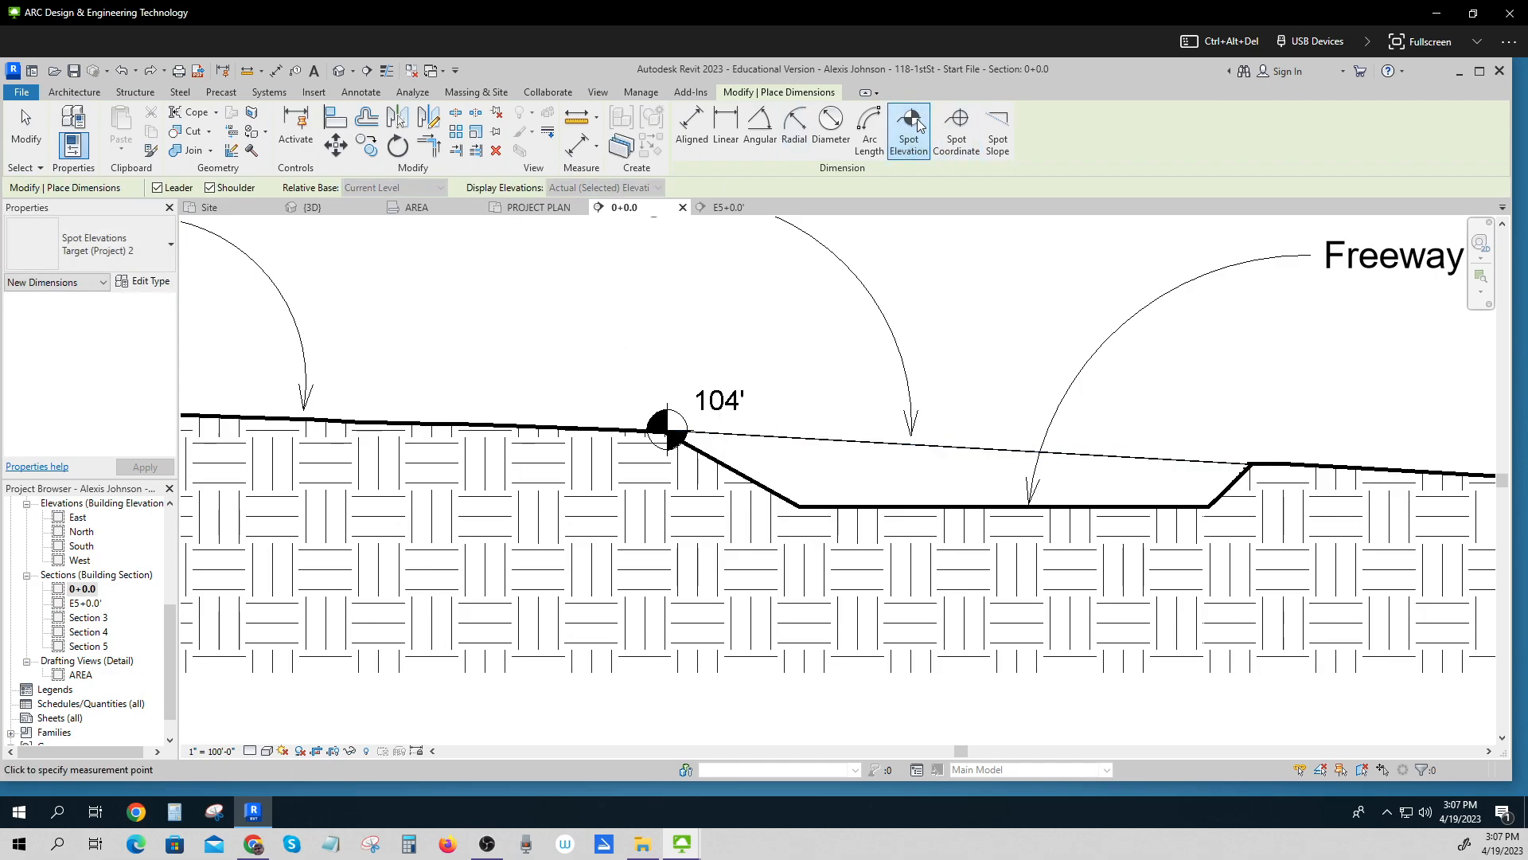
{"action": "left_click", "coordinate": [1248, 464]}
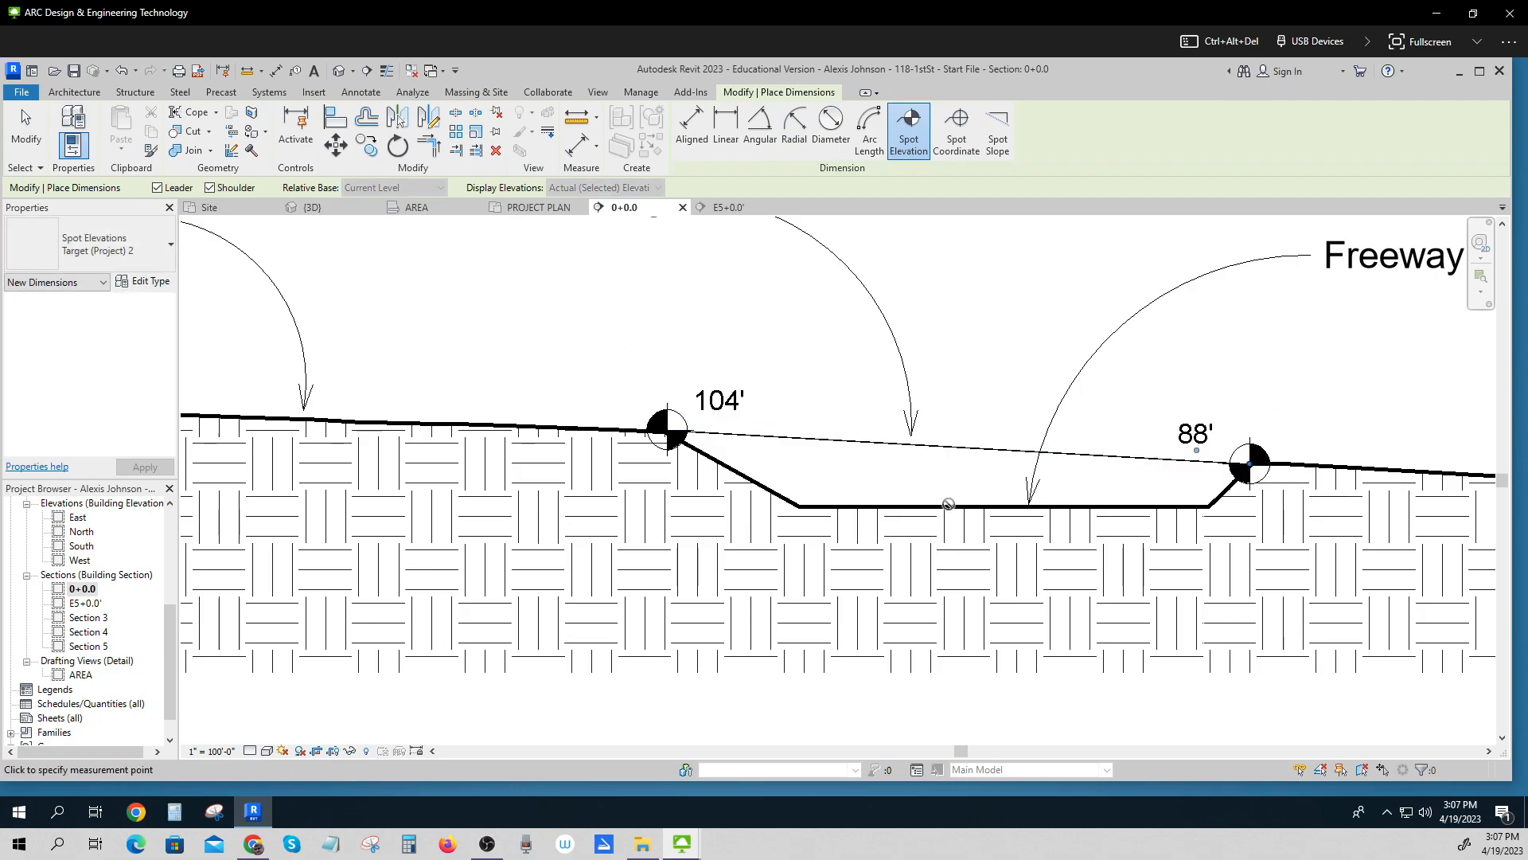
{"action": "mouse_move", "coordinate": [812, 499]}
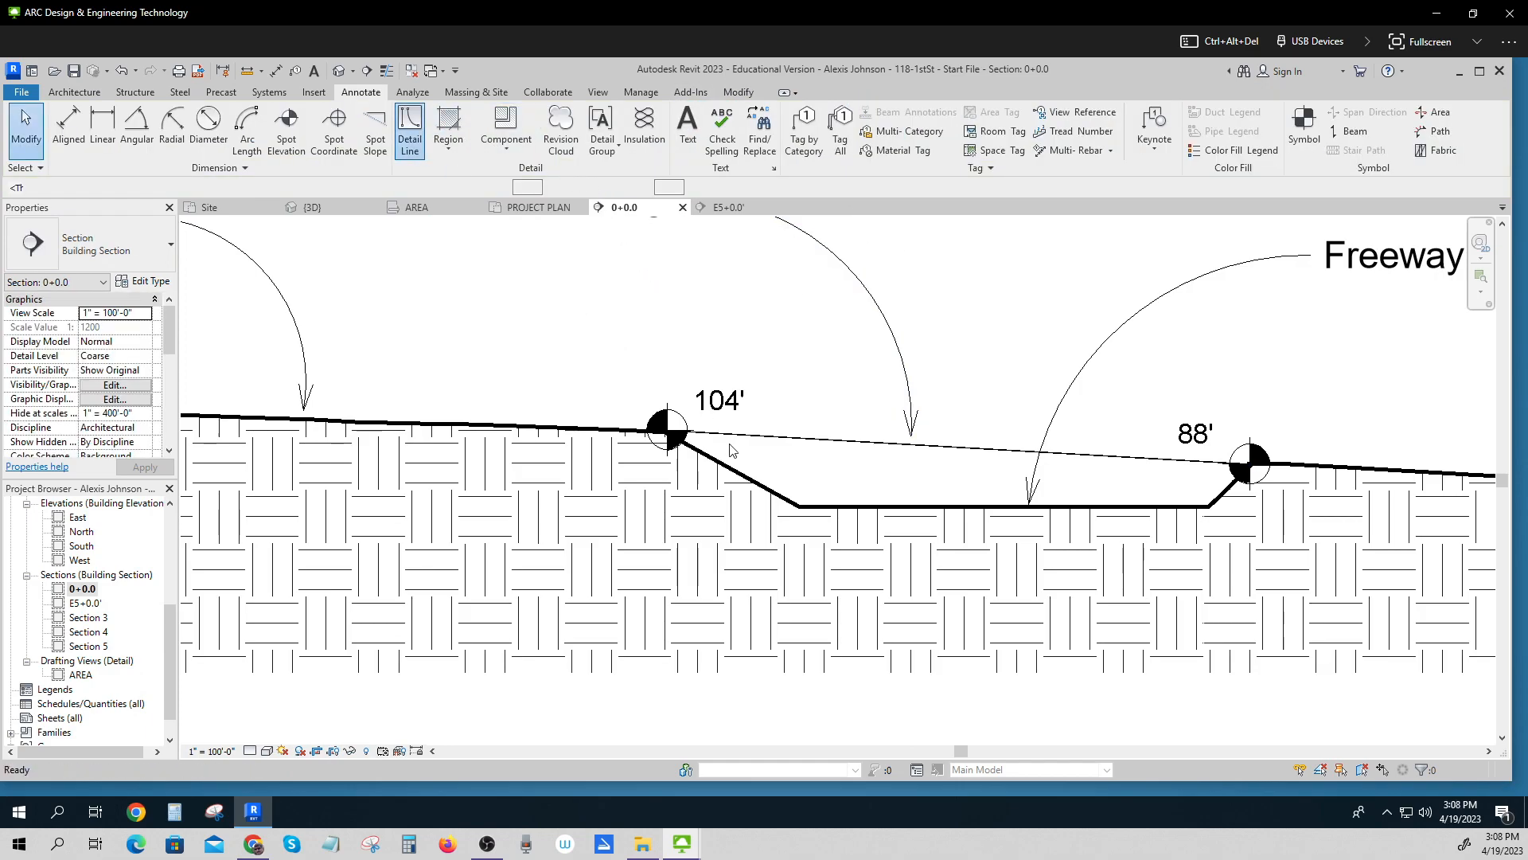
Place 68' spot elevations at the lower-left and lower-right corners of the freeway trench
{"action": "left_click", "coordinate": [409, 127]}
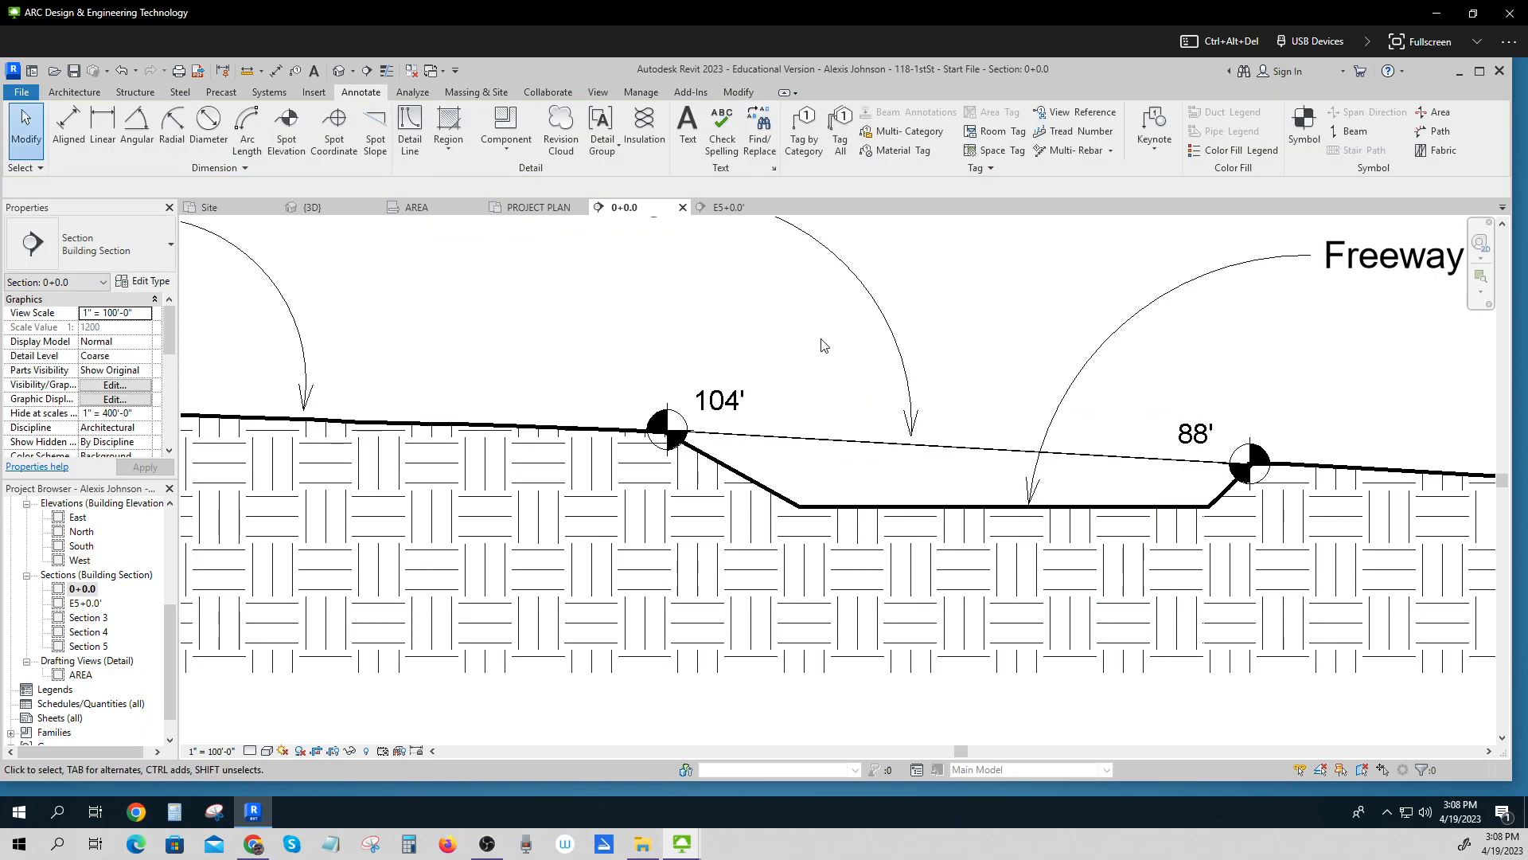
{"action": "left_click", "coordinate": [285, 129]}
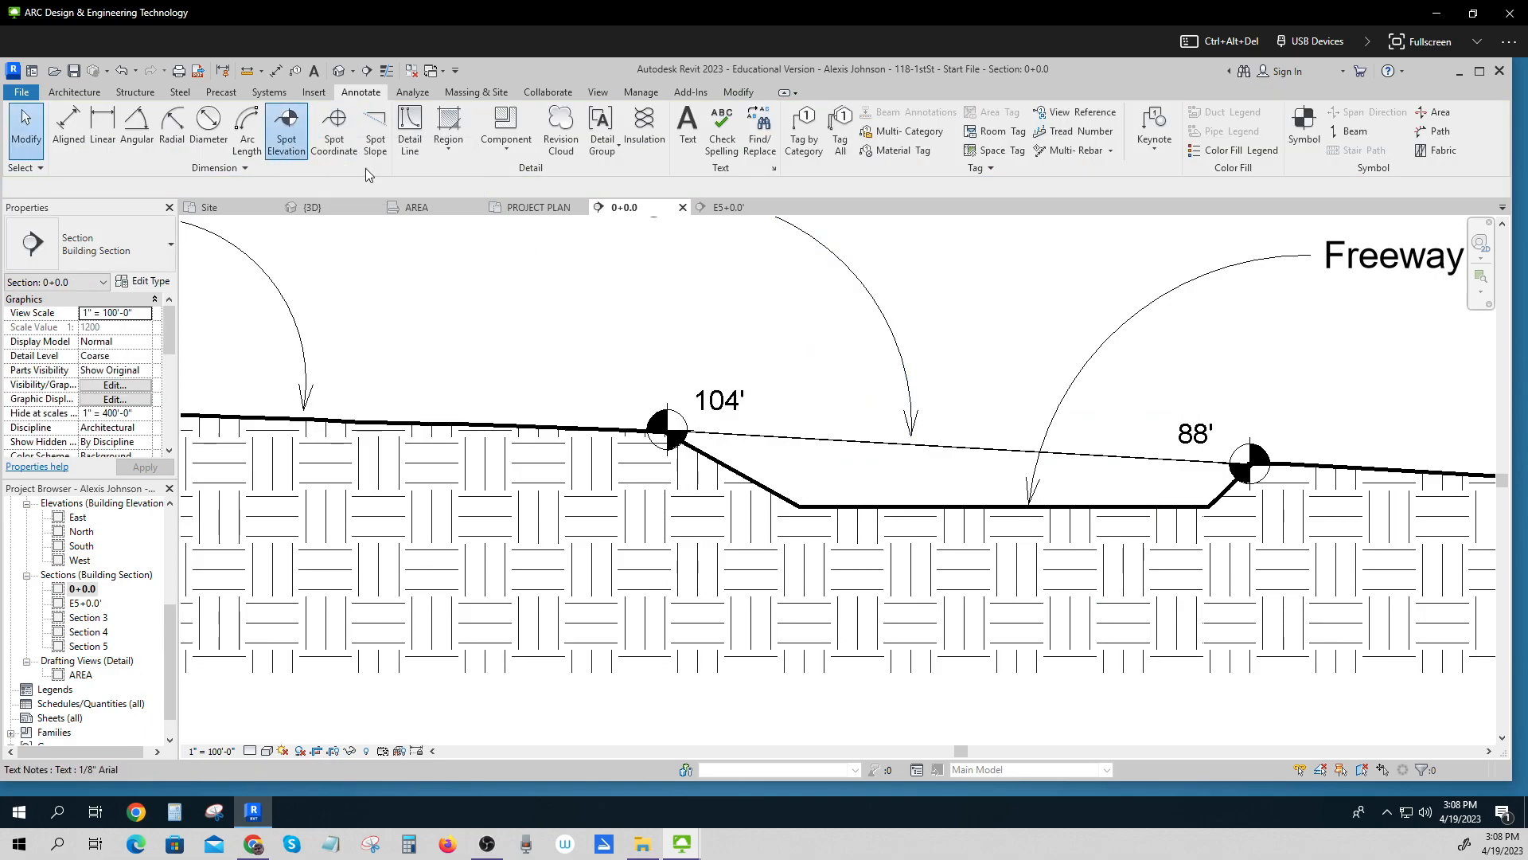
{"action": "left_click", "coordinate": [800, 506]}
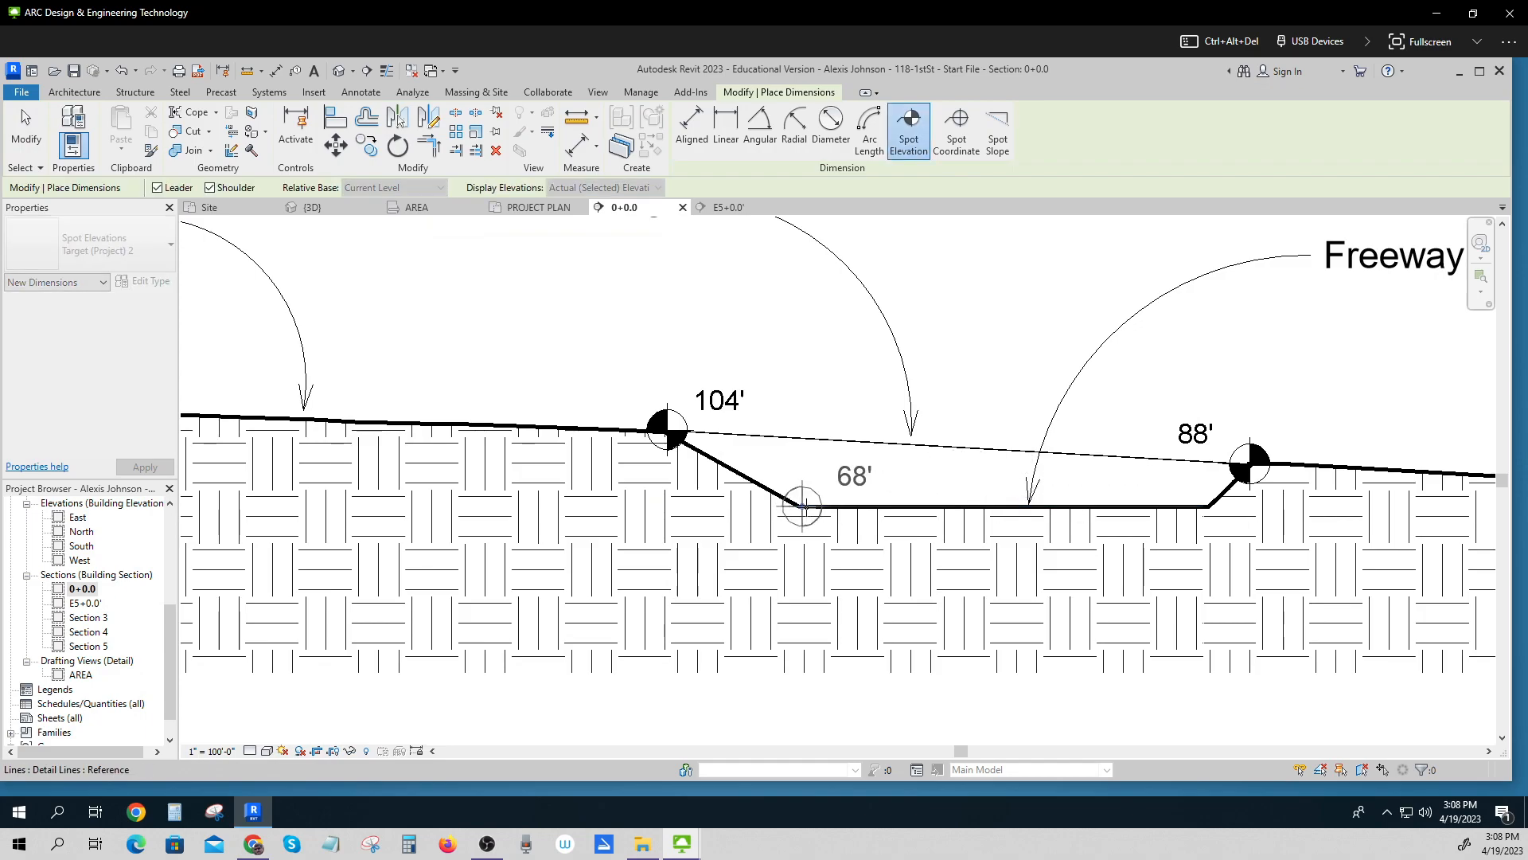
{"action": "left_click", "coordinate": [1161, 505]}
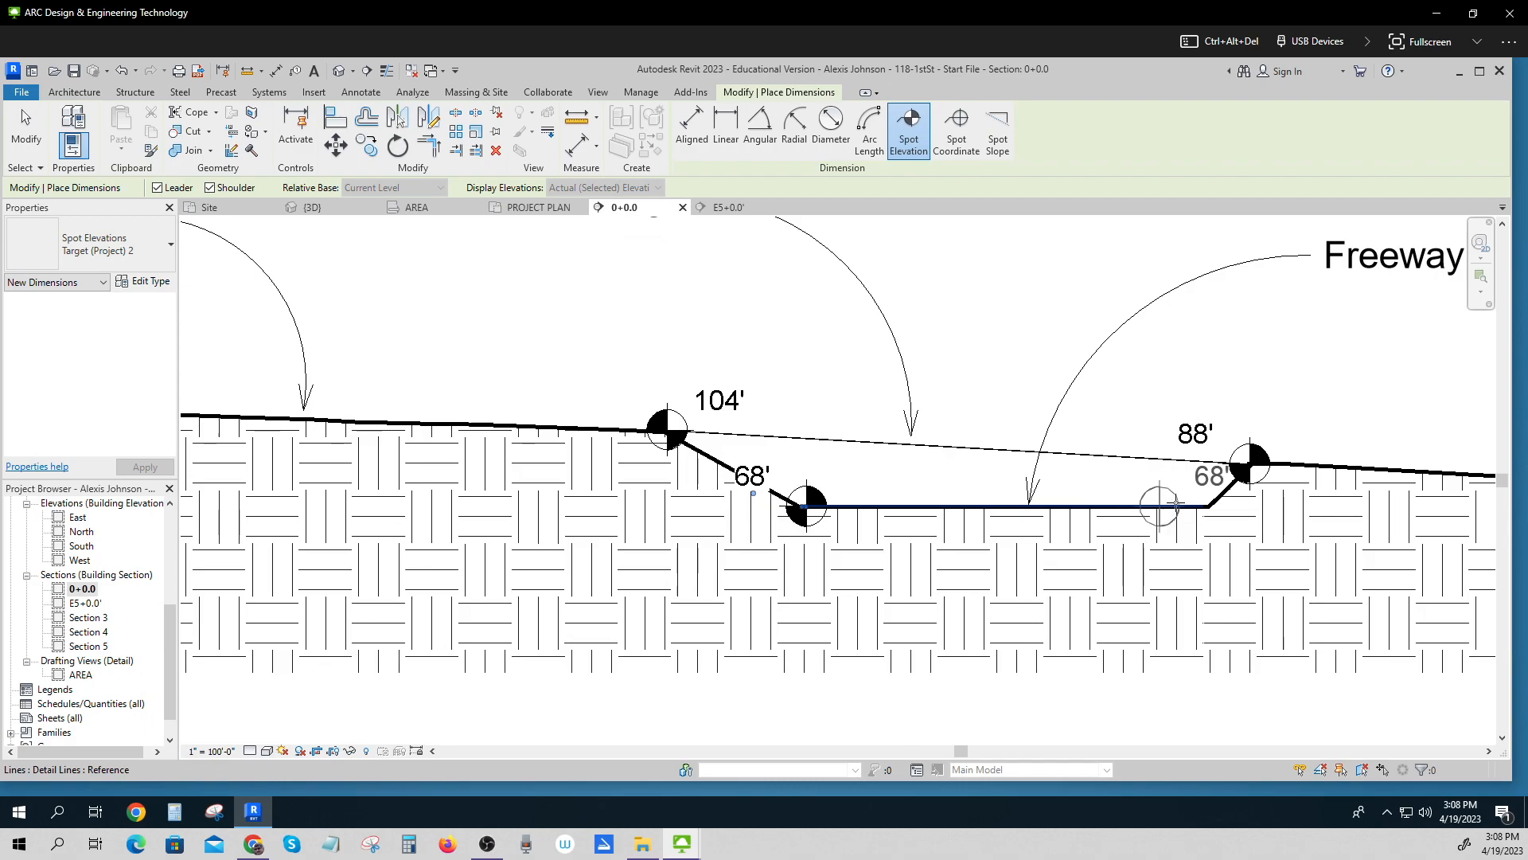
{"action": "left_click_drag", "start_coordinate": [1175, 496], "coordinate": [1209, 507]}
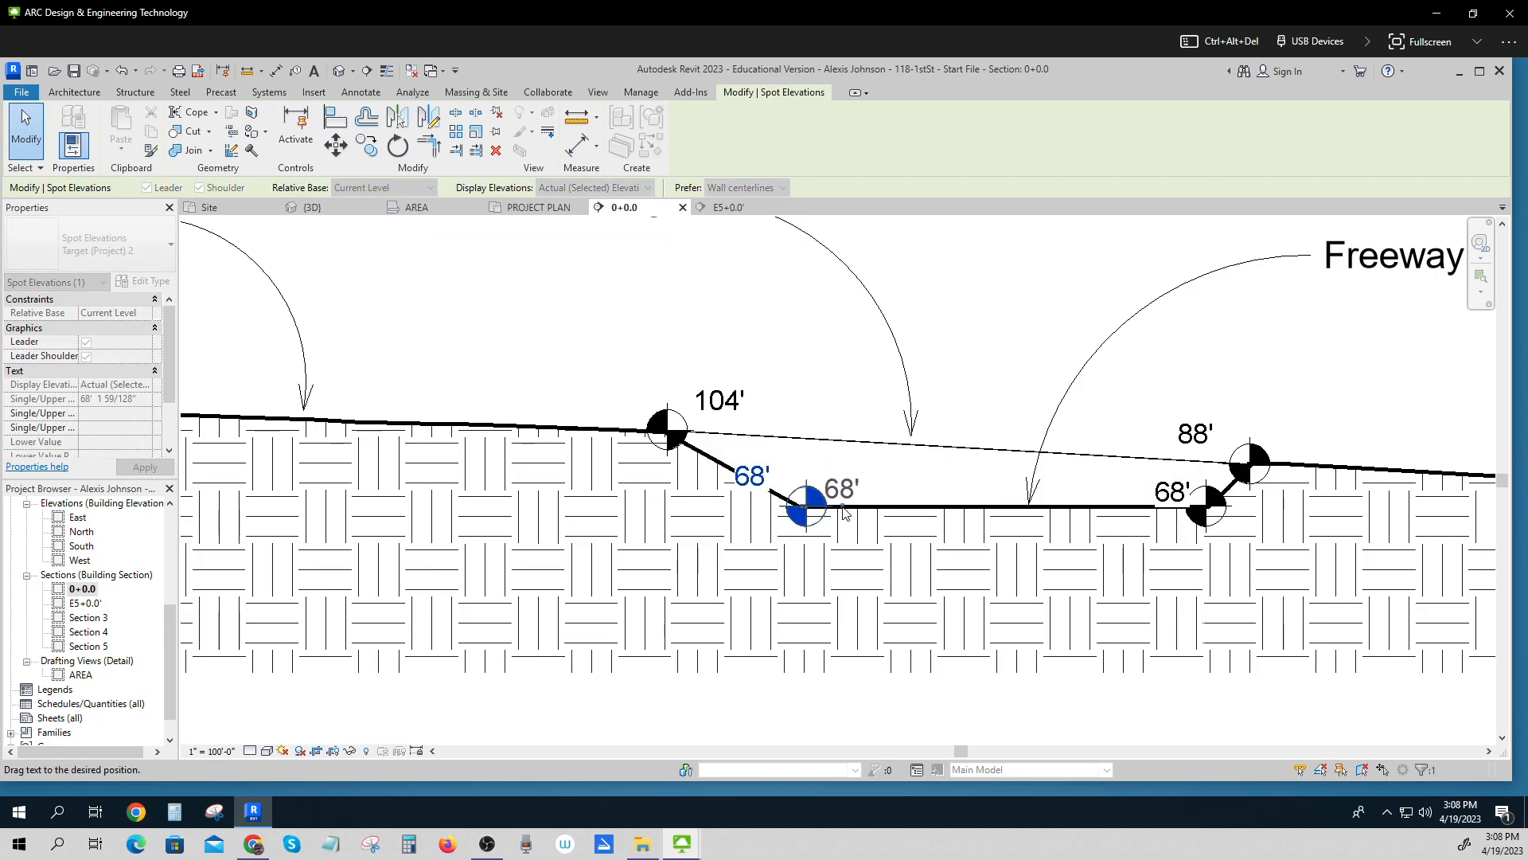
Drag the 68' and 104' elevation values to clear positions beside their markers
{"action": "left_click", "coordinate": [717, 400]}
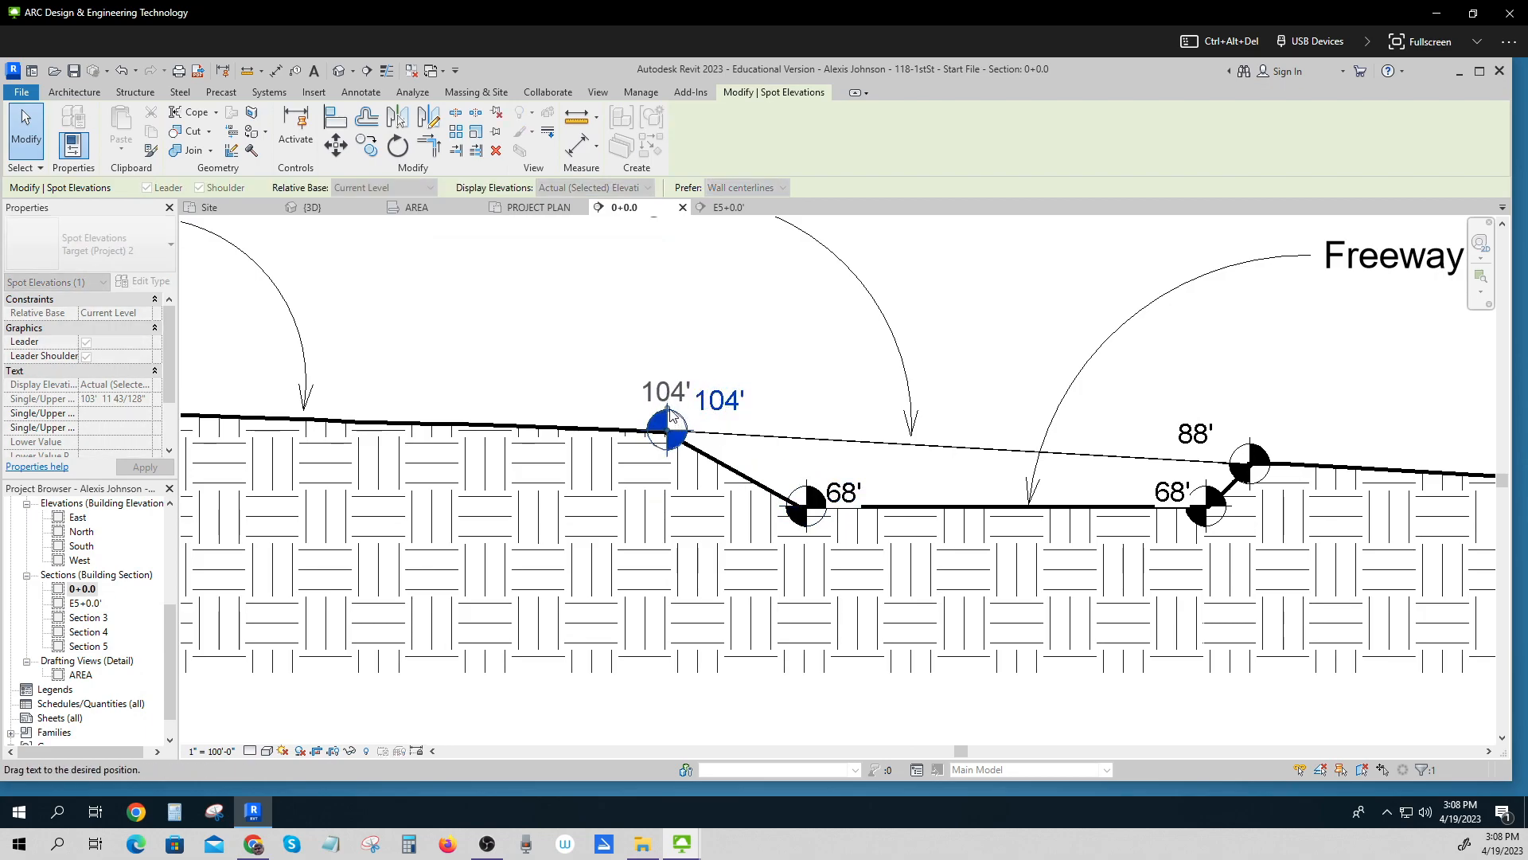
{"action": "left_click", "coordinate": [1250, 464]}
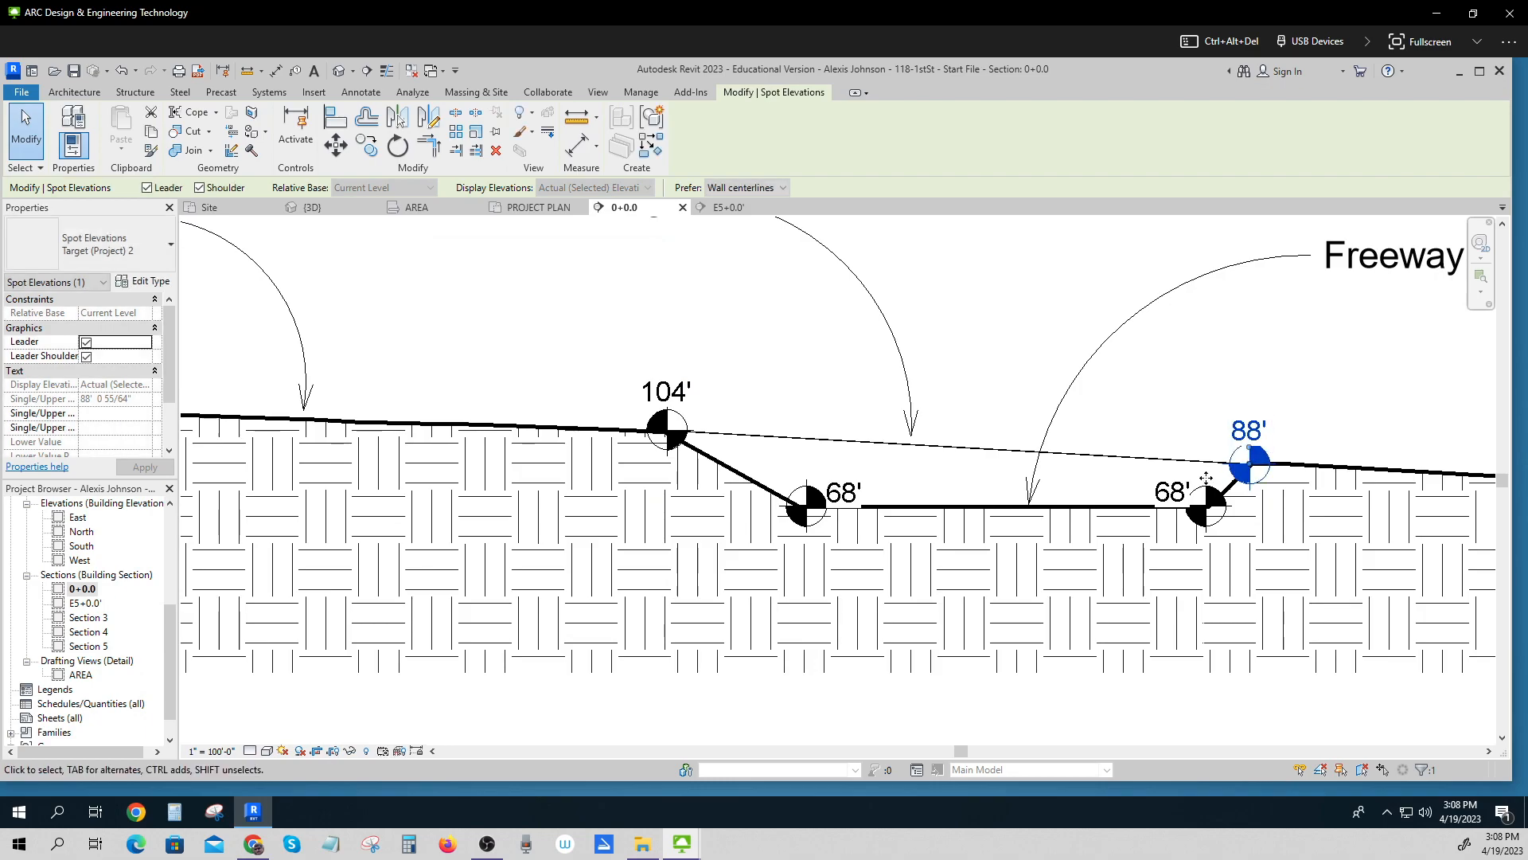
{"action": "mouse_move", "coordinate": [1082, 568]}
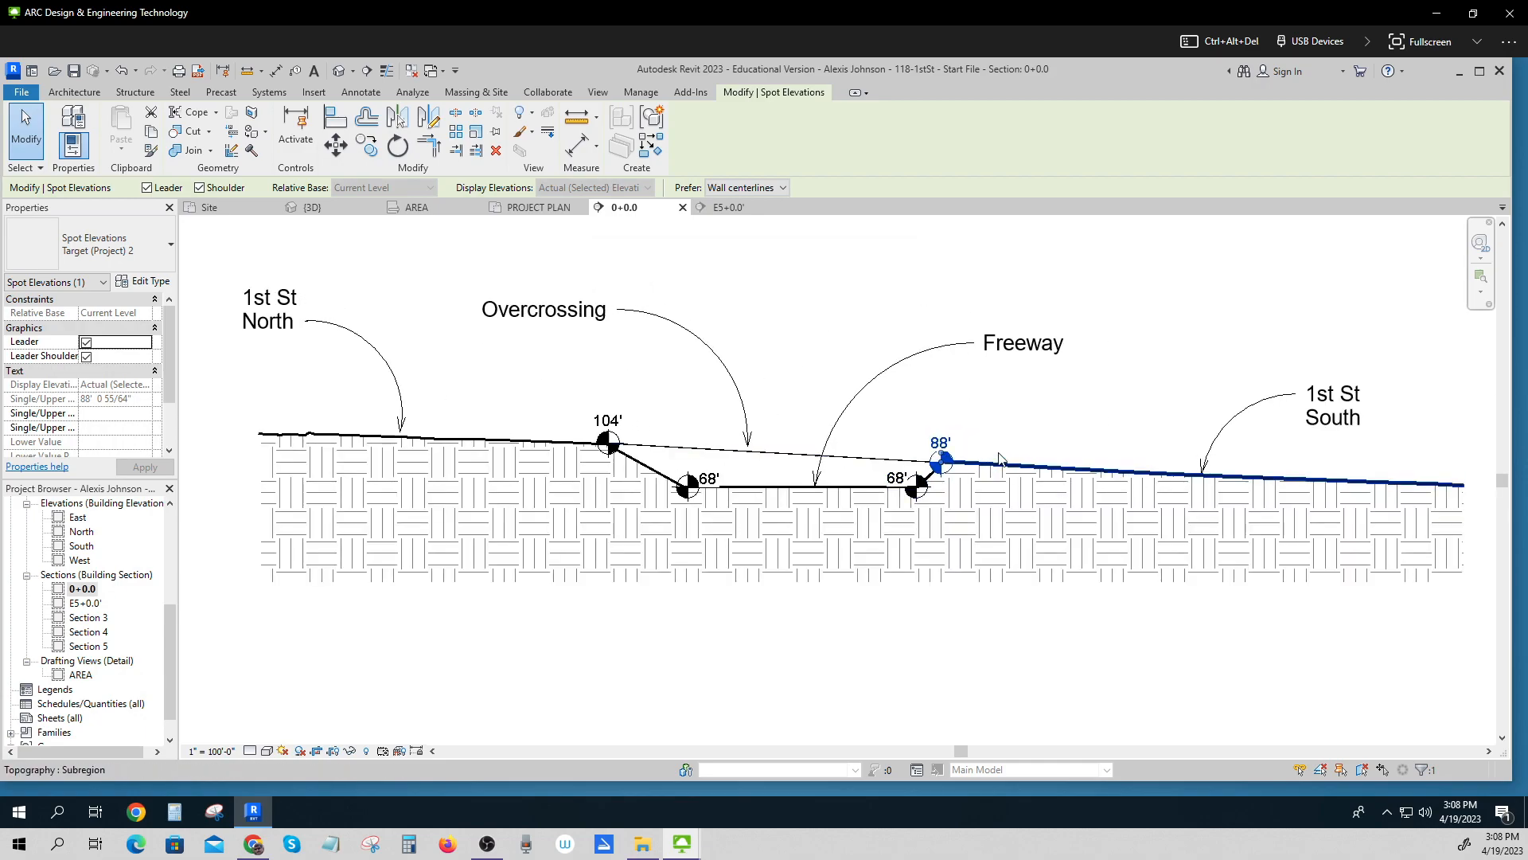
{"action": "mouse_move", "coordinate": [964, 487]}
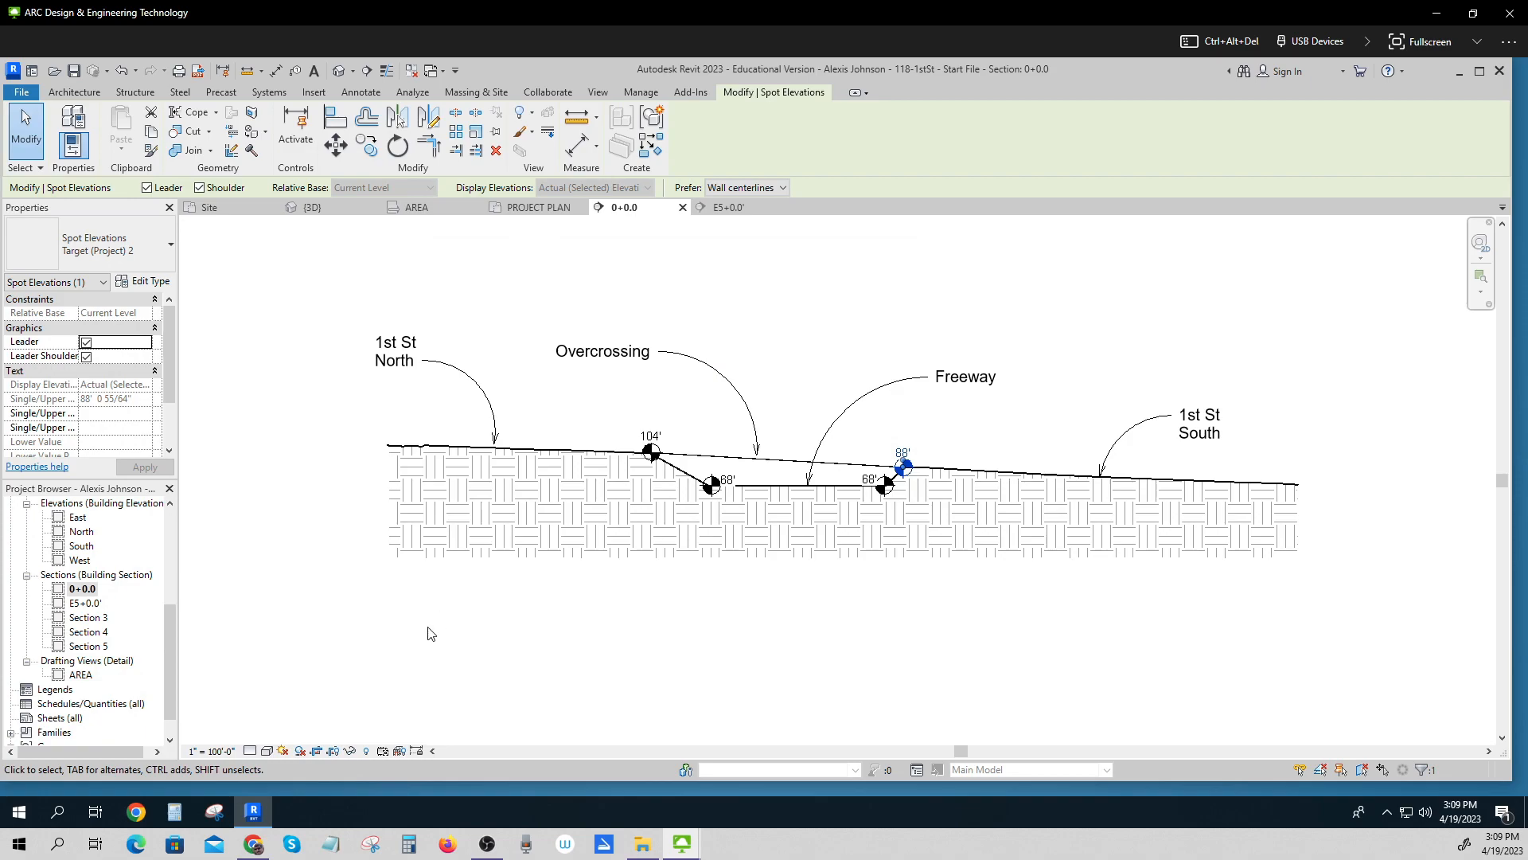
{"action": "left_click", "coordinate": [395, 350]}
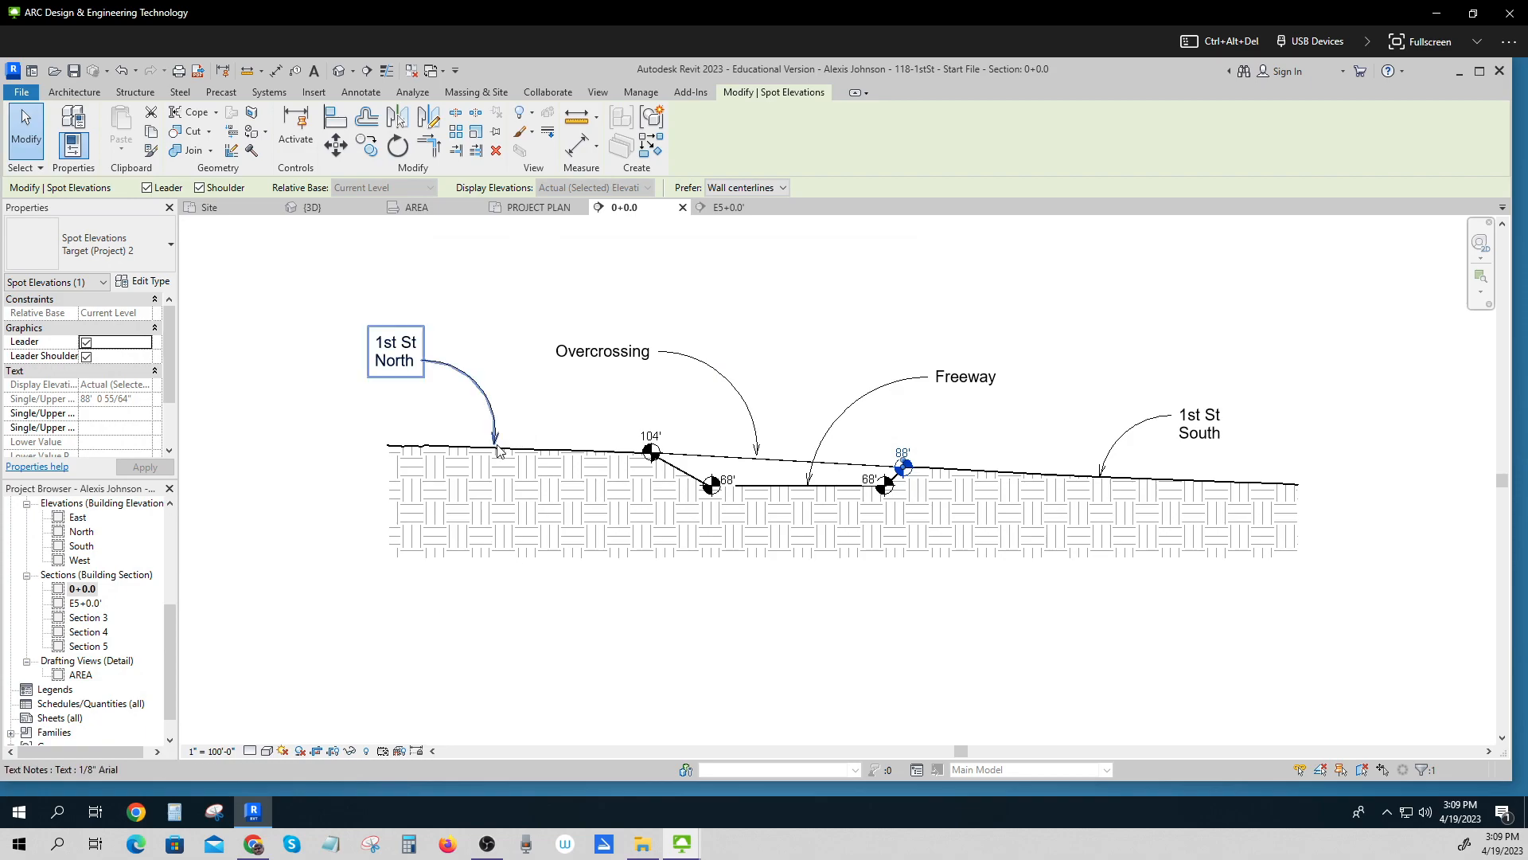
{"action": "left_click", "coordinate": [471, 449]}
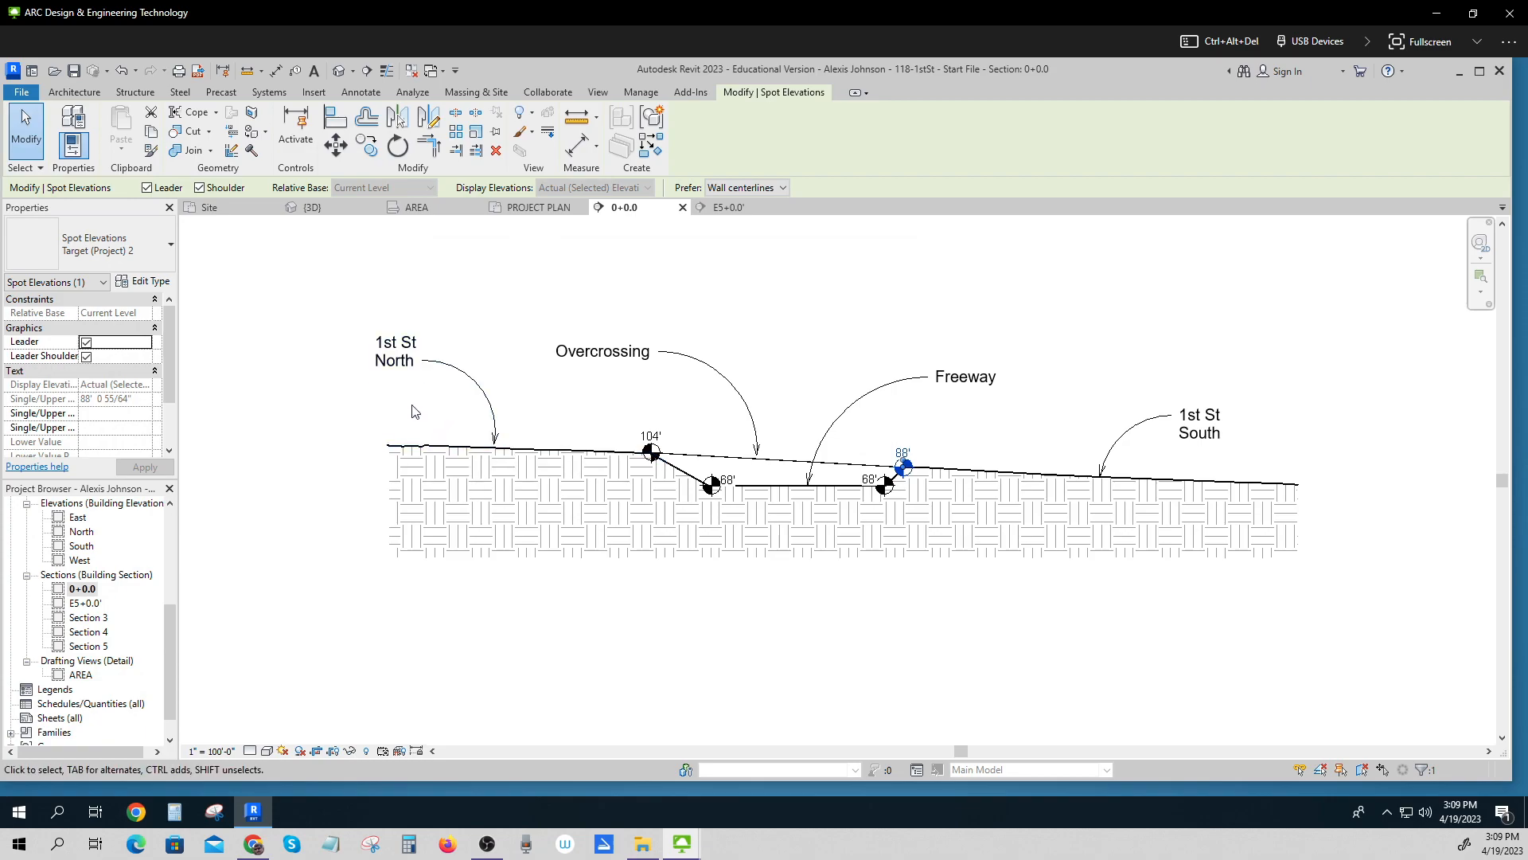
{"action": "mouse_move", "coordinate": [477, 510]}
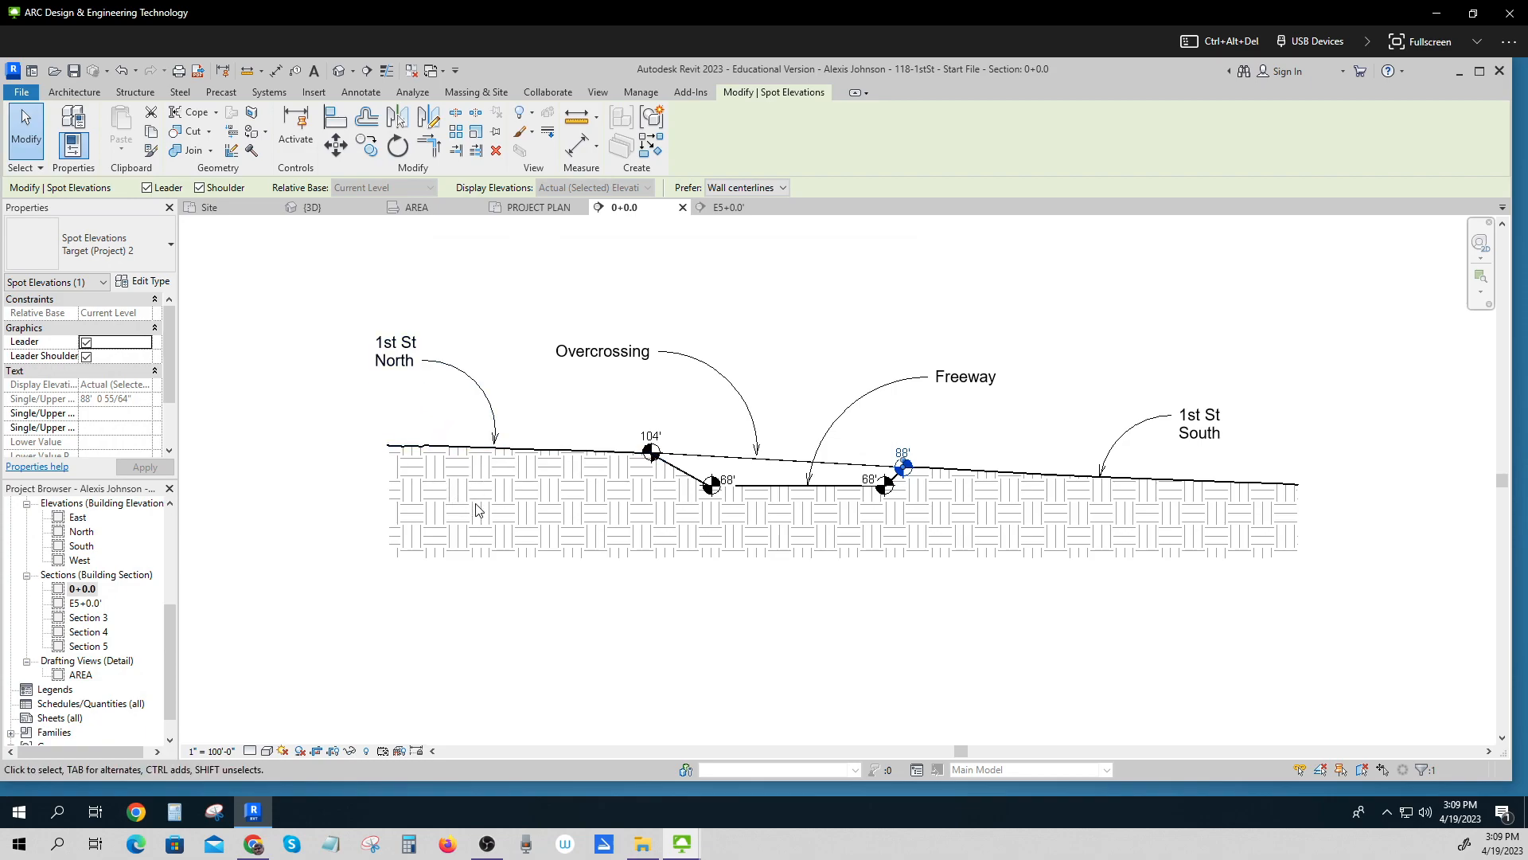
{"action": "left_click", "coordinate": [809, 487]}
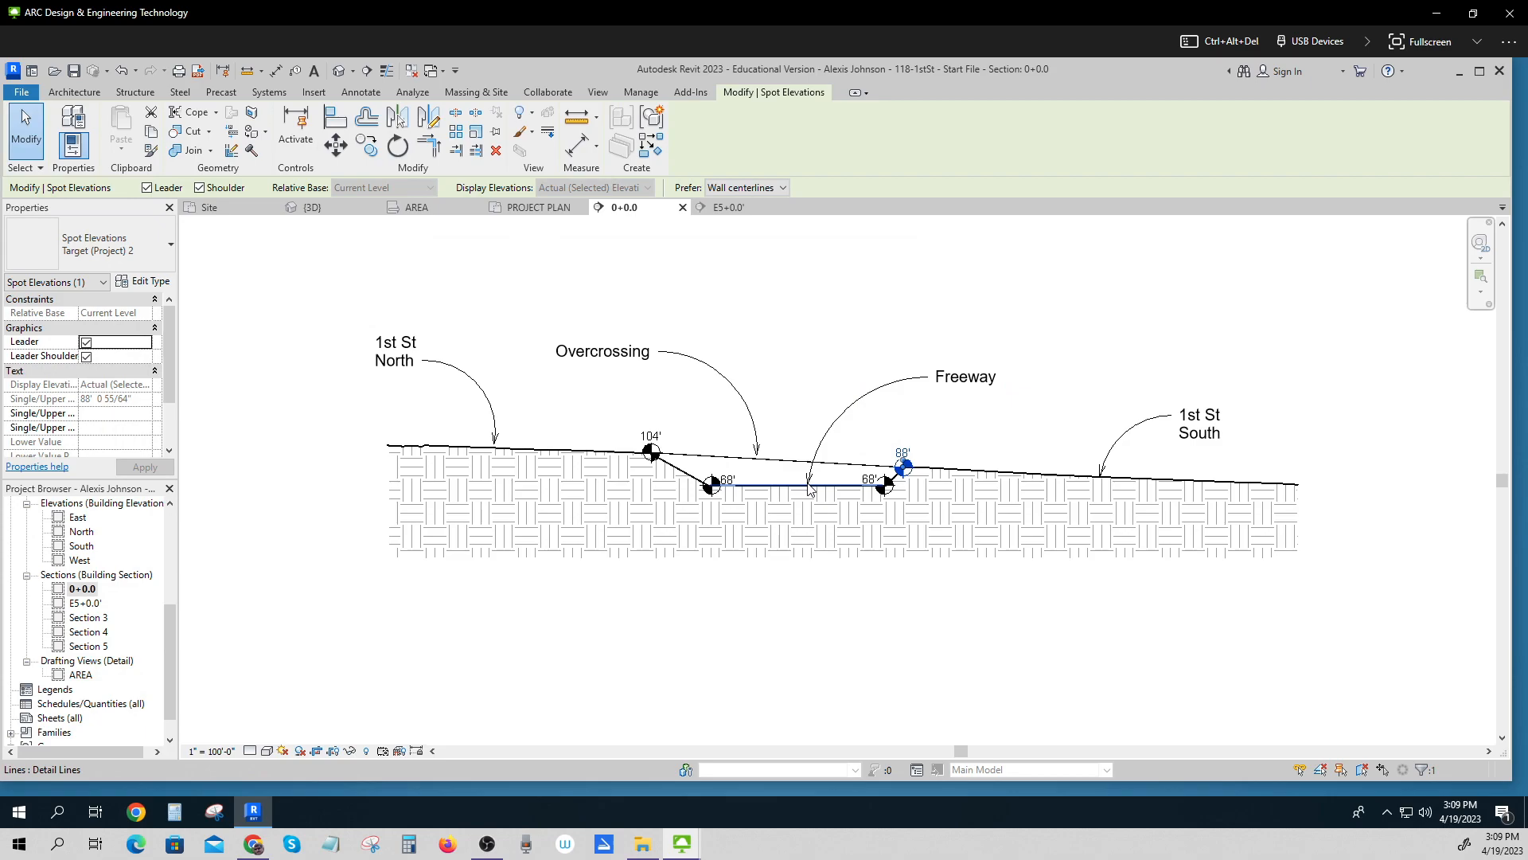
{"action": "mouse_move", "coordinate": [893, 497]}
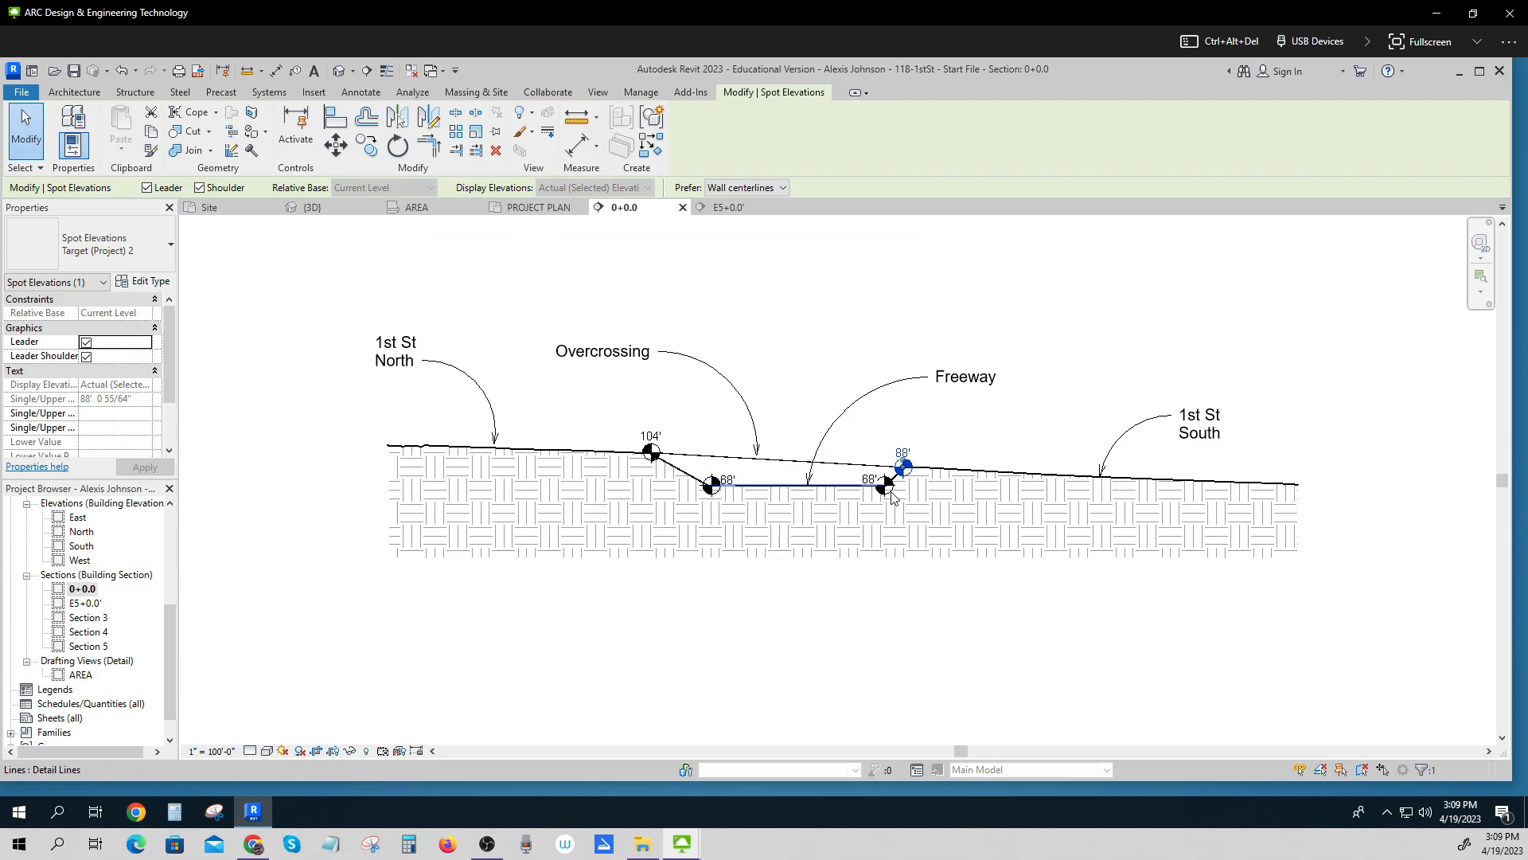
{"action": "mouse_move", "coordinate": [888, 487]}
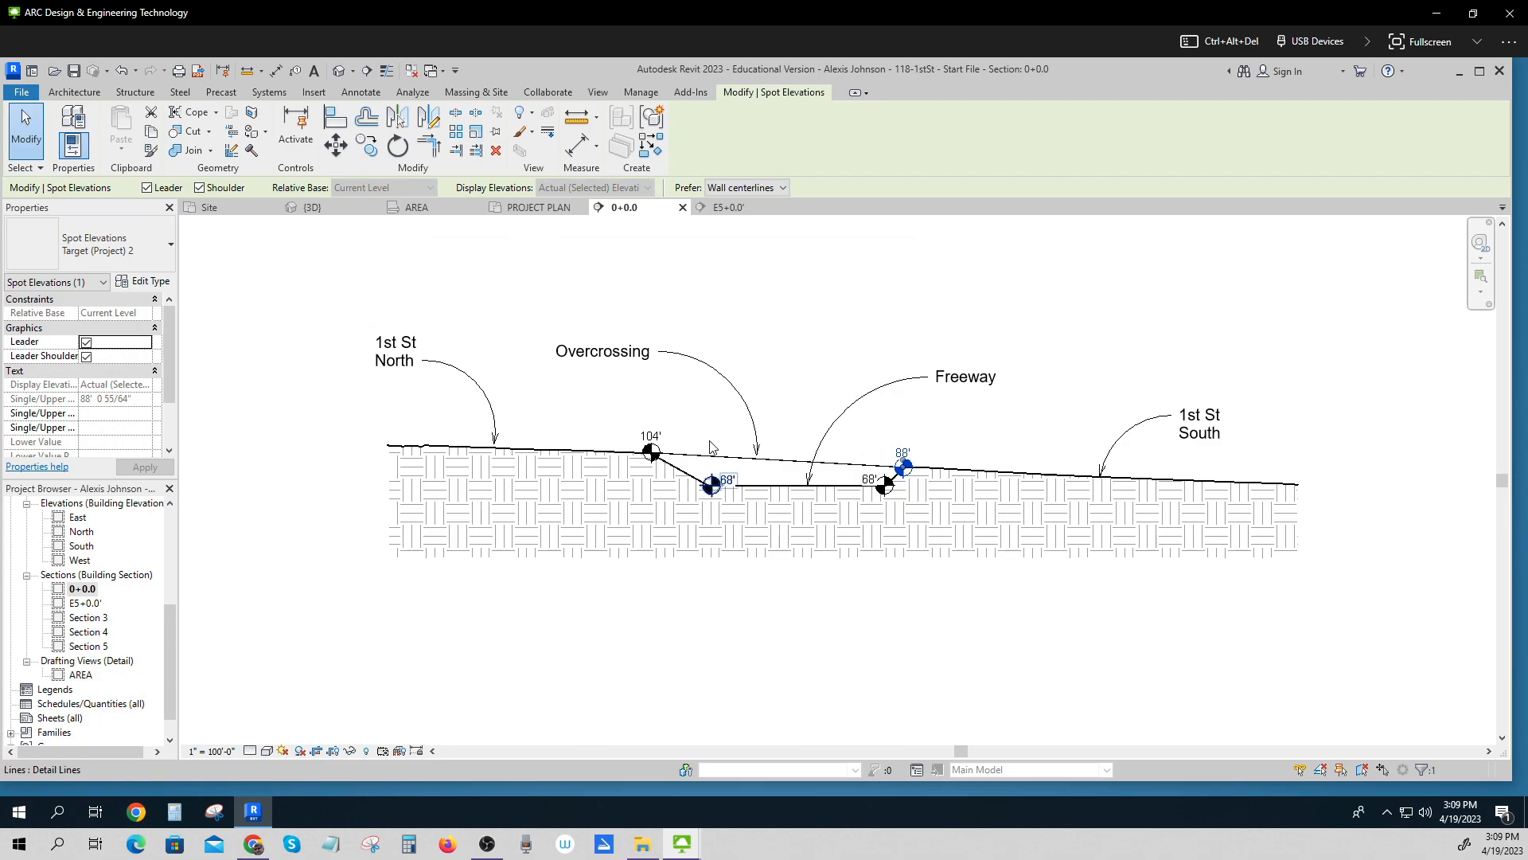
{"action": "left_click", "coordinate": [601, 350]}
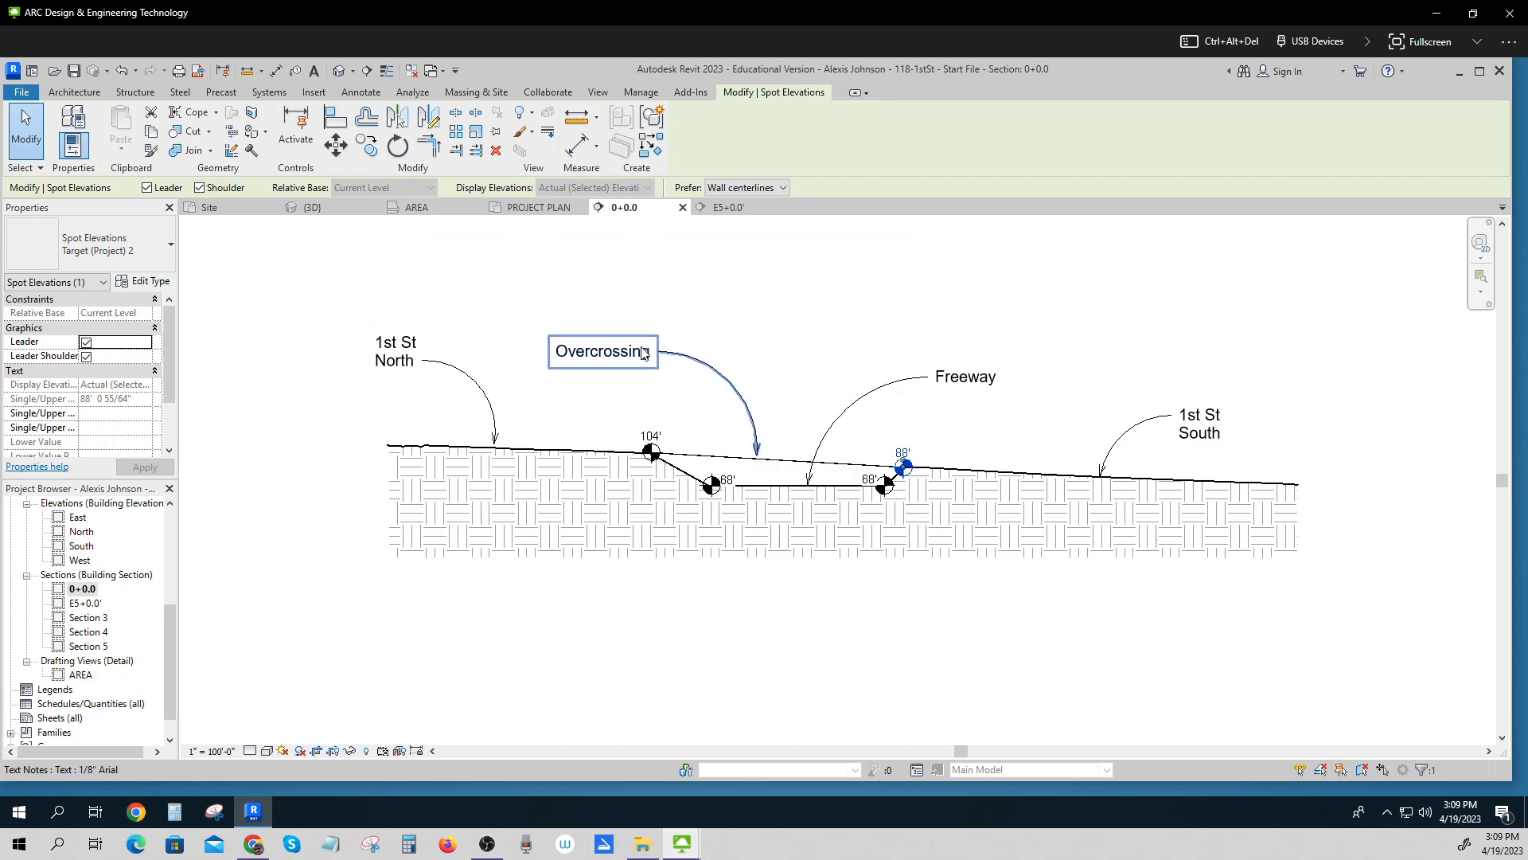